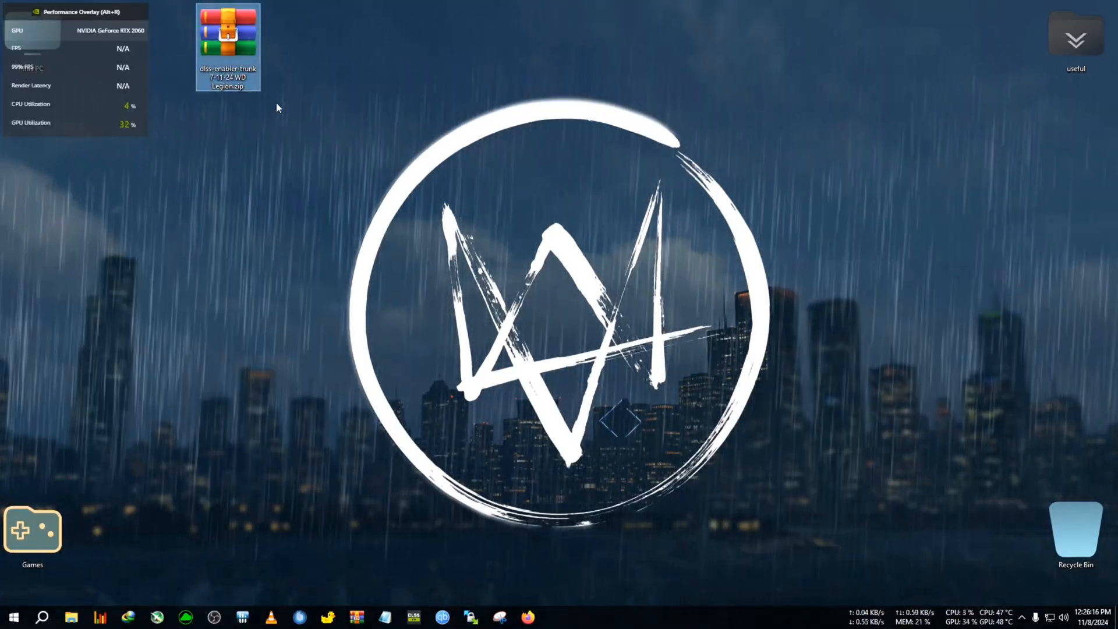
{"action": "mouse_move", "coordinate": [405, 211]}
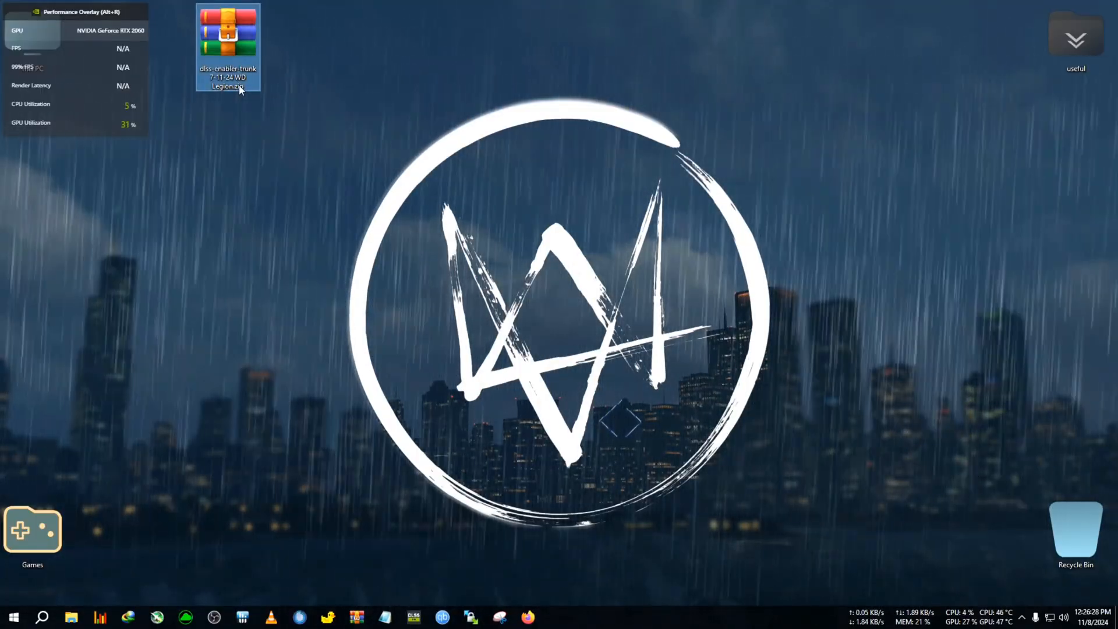
{"action": "mouse_move", "coordinate": [240, 89]}
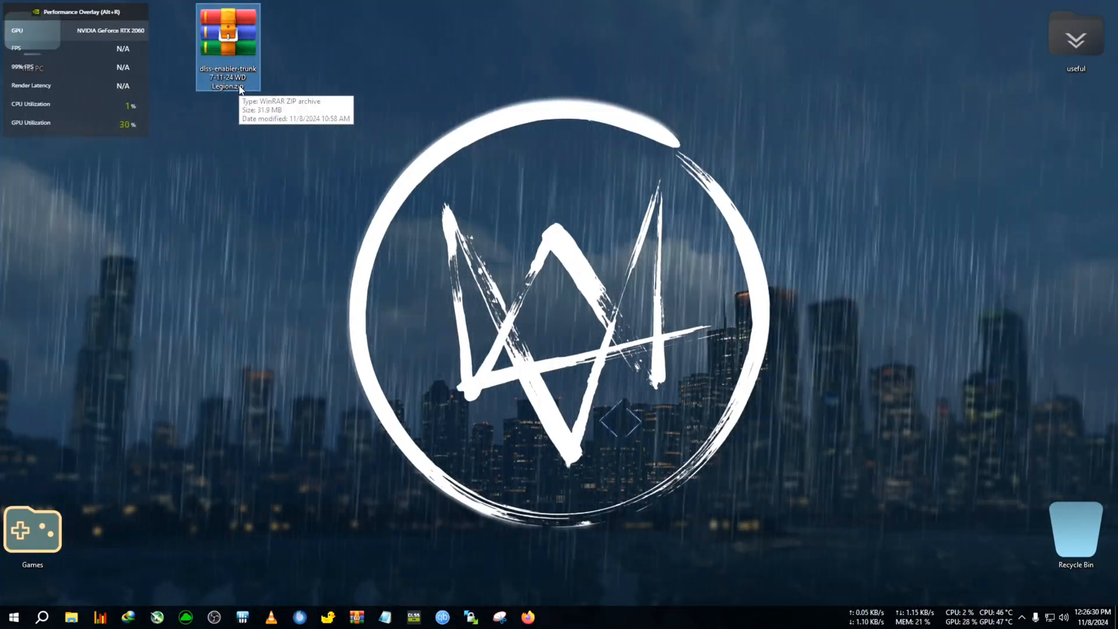
{"action": "mouse_move", "coordinate": [248, 91]}
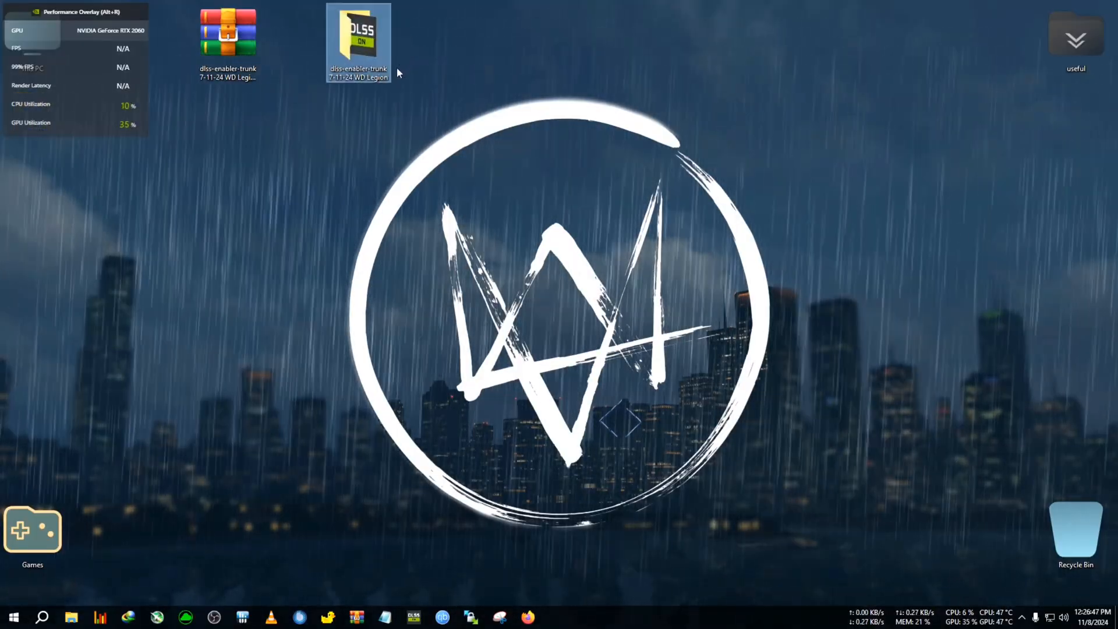
{"action": "mouse_move", "coordinate": [398, 138]}
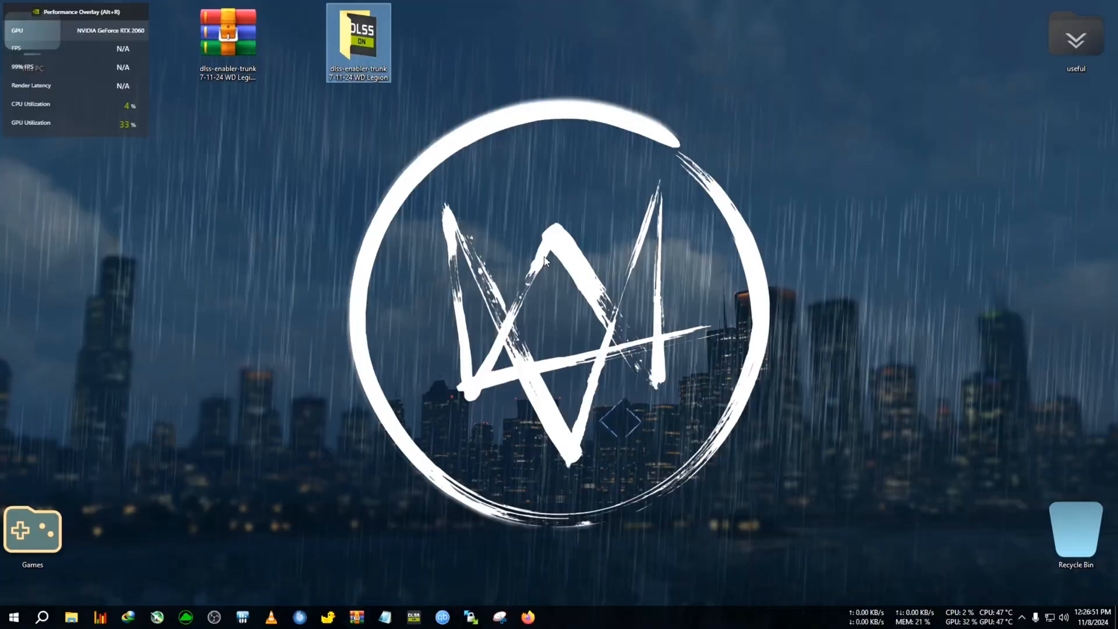
{"action": "mouse_move", "coordinate": [849, 390]}
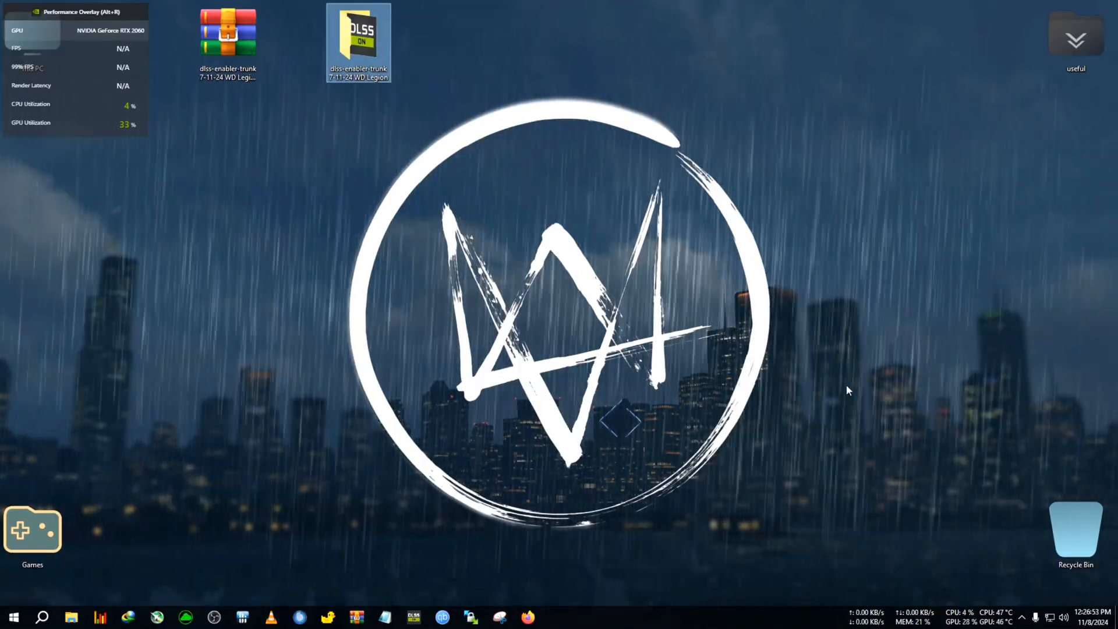
Close a background tray utility and exit Internet Download Manager from the system tray.
{"action": "left_click", "coordinate": [1021, 617]}
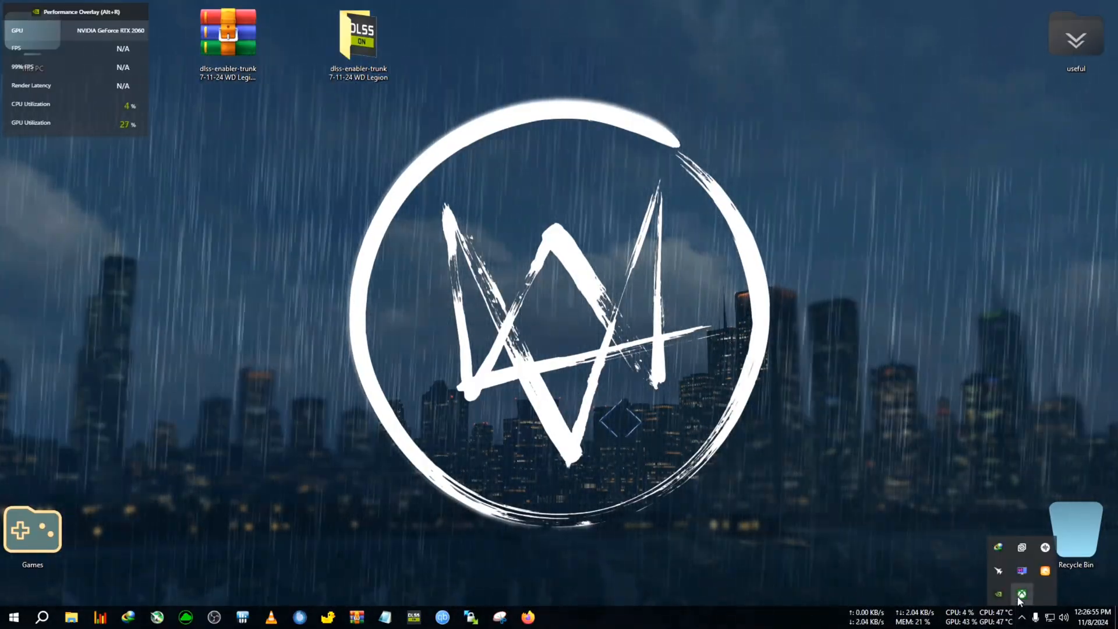
{"action": "right_click", "coordinate": [1021, 594]}
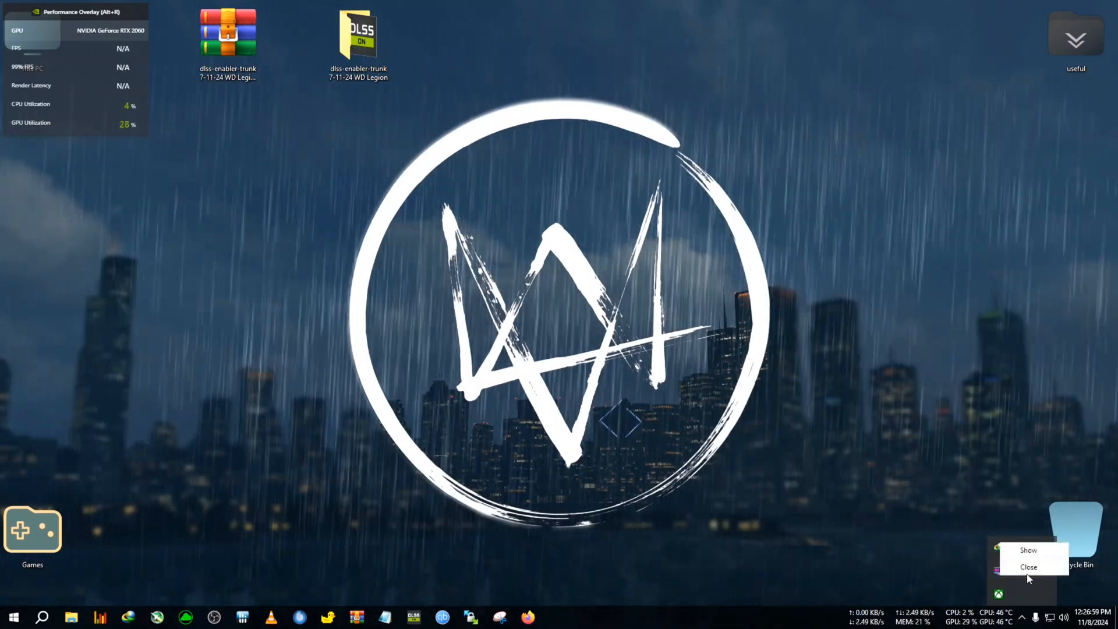
{"action": "left_click", "coordinate": [1028, 566]}
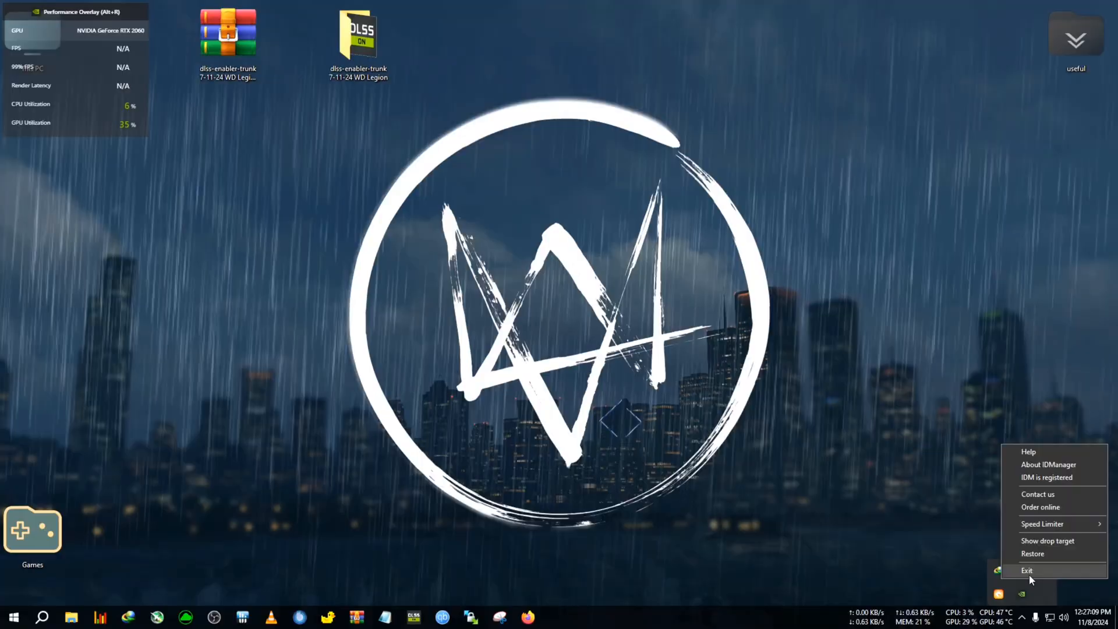
{"action": "left_click", "coordinate": [1026, 571]}
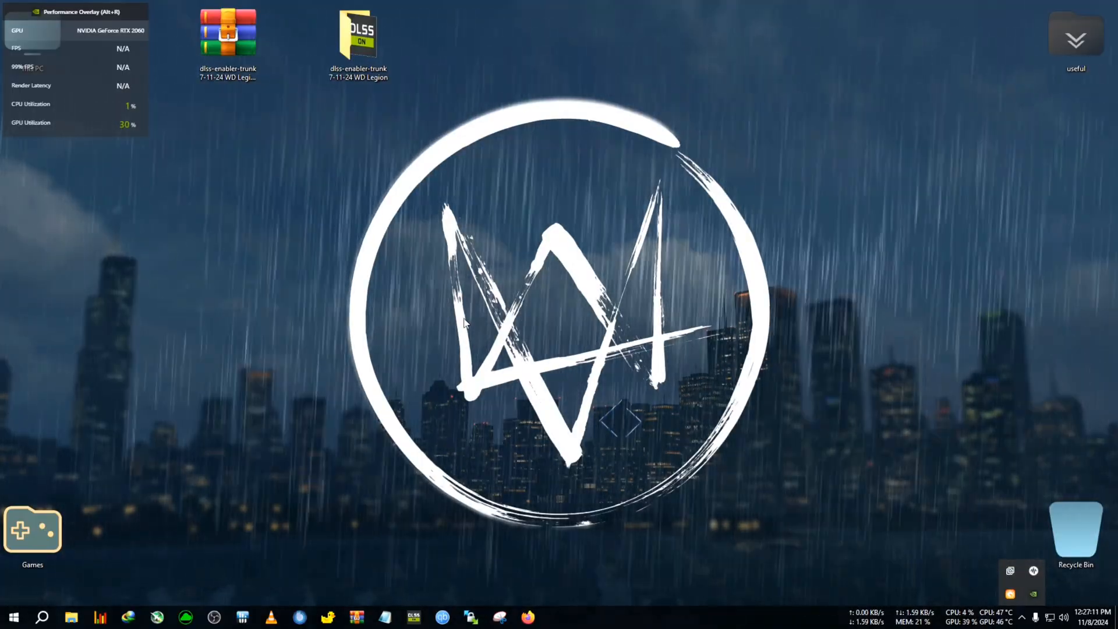
{"action": "mouse_move", "coordinate": [299, 279]}
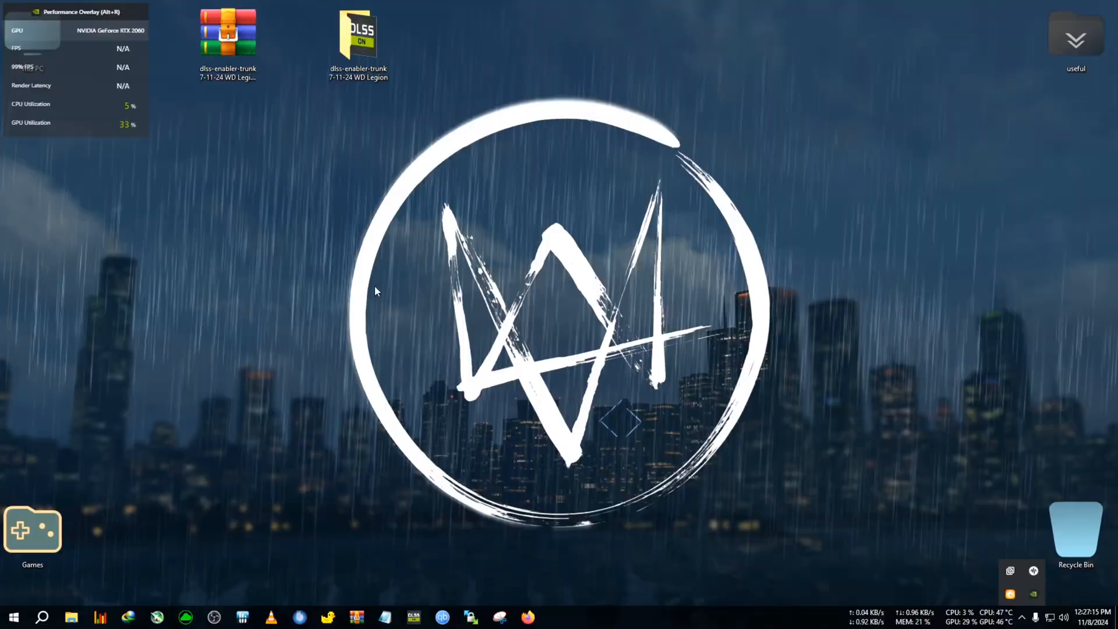
Launch the DLSS Enabler setup from the extracted folder and accept its license agreement.
{"action": "left_click", "coordinate": [358, 36]}
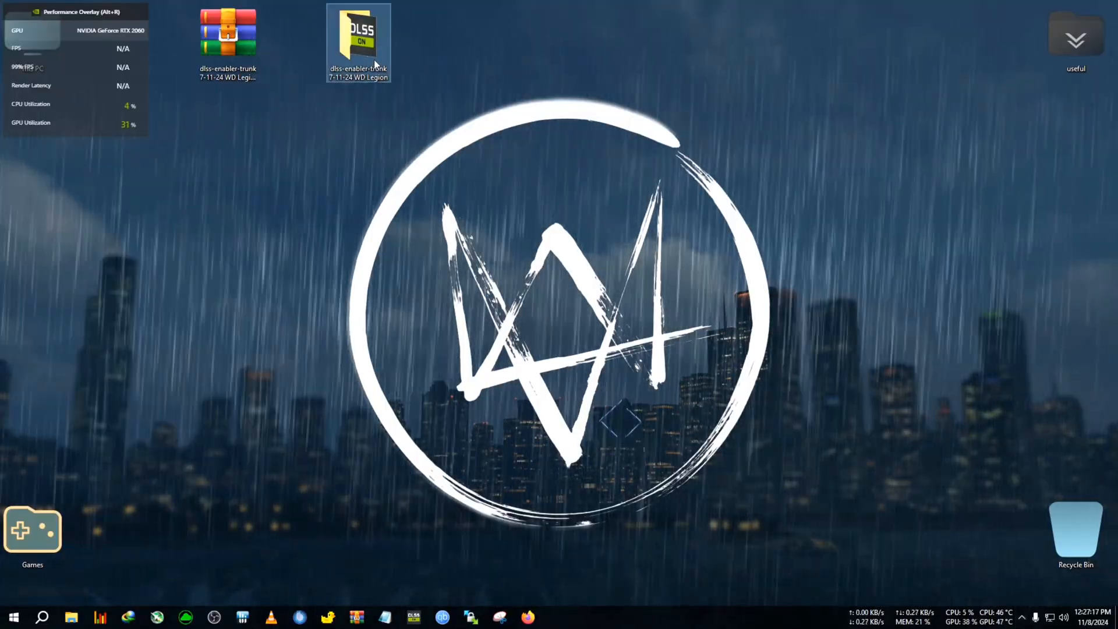
{"action": "double_click", "coordinate": [357, 34]}
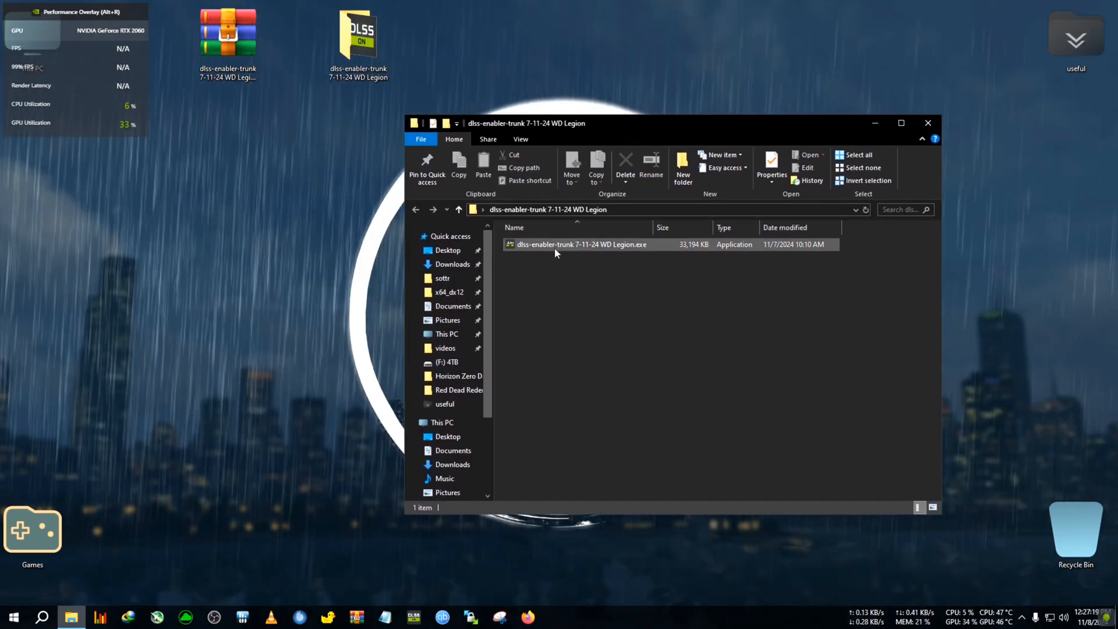
{"action": "double_click", "coordinate": [580, 244]}
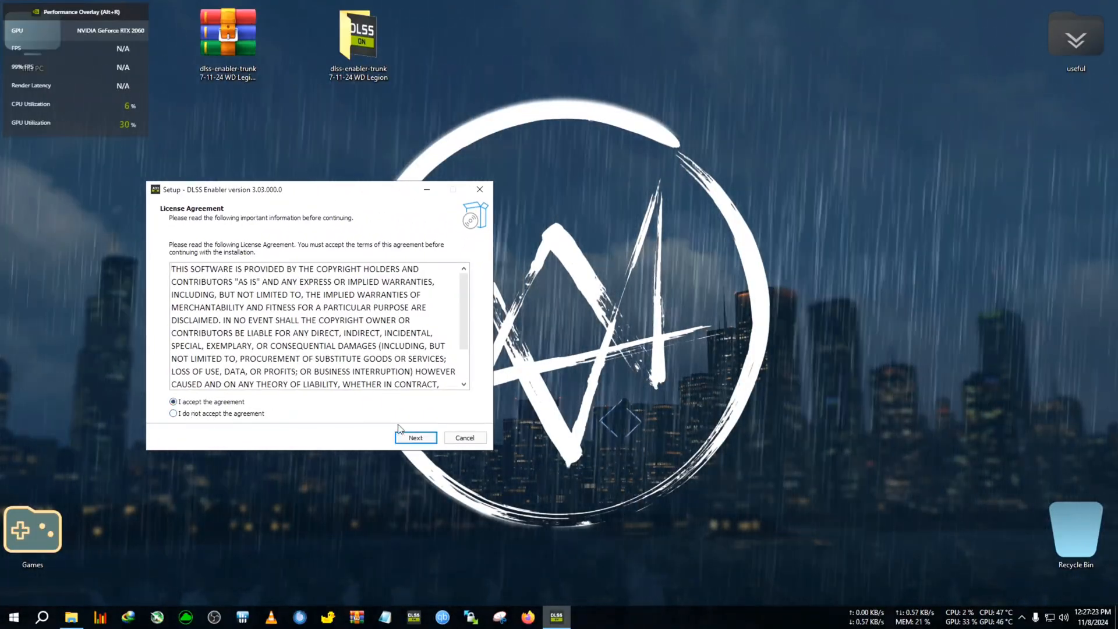
{"action": "left_click", "coordinate": [415, 437]}
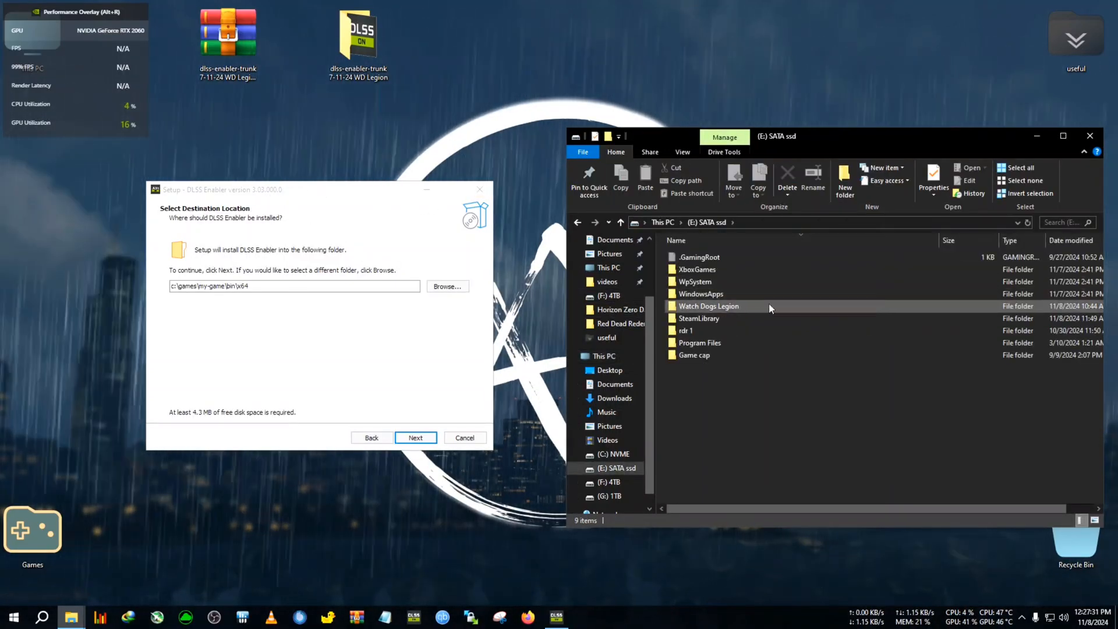
Browse to the game's bin folder and set the install location to E:\Watch Dogs Legion\bin.
{"action": "double_click", "coordinate": [709, 305]}
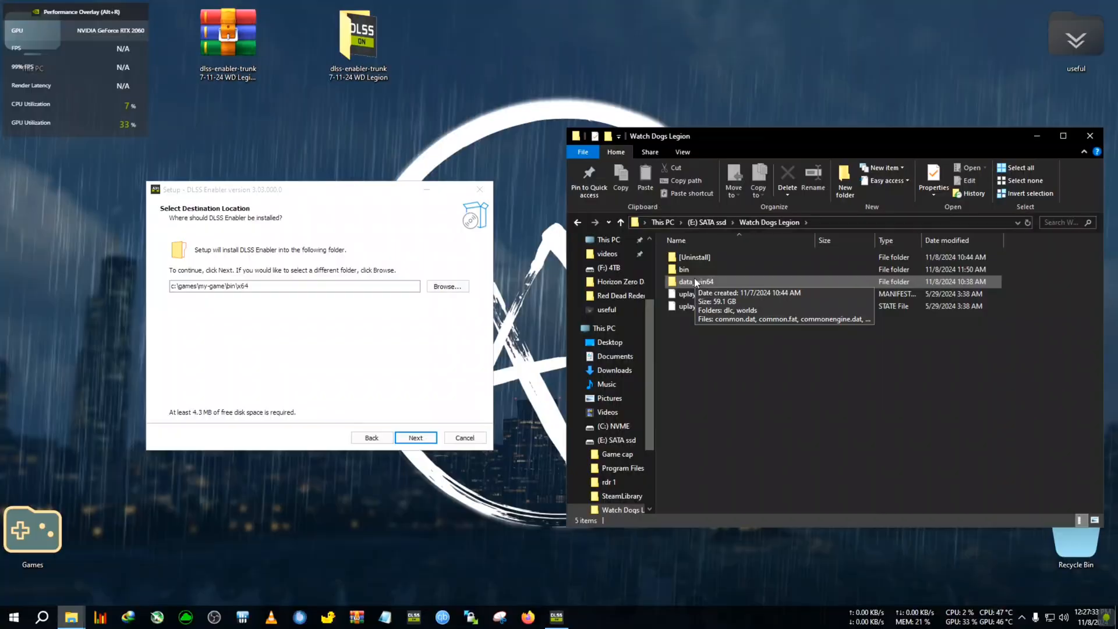
{"action": "double_click", "coordinate": [683, 269]}
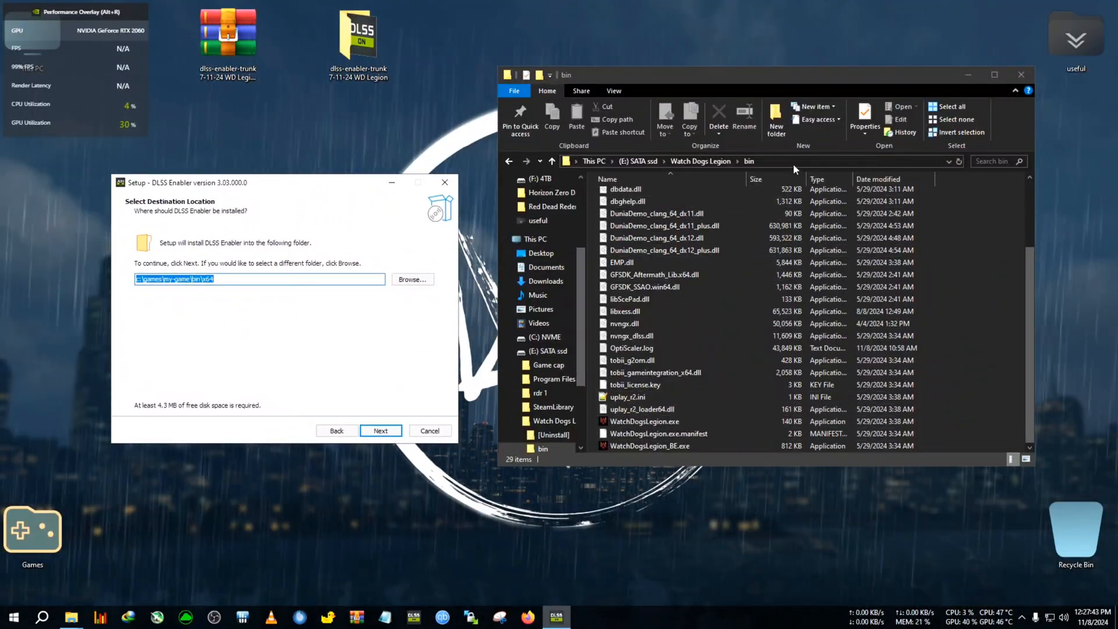
{"action": "right_click", "coordinate": [614, 161]}
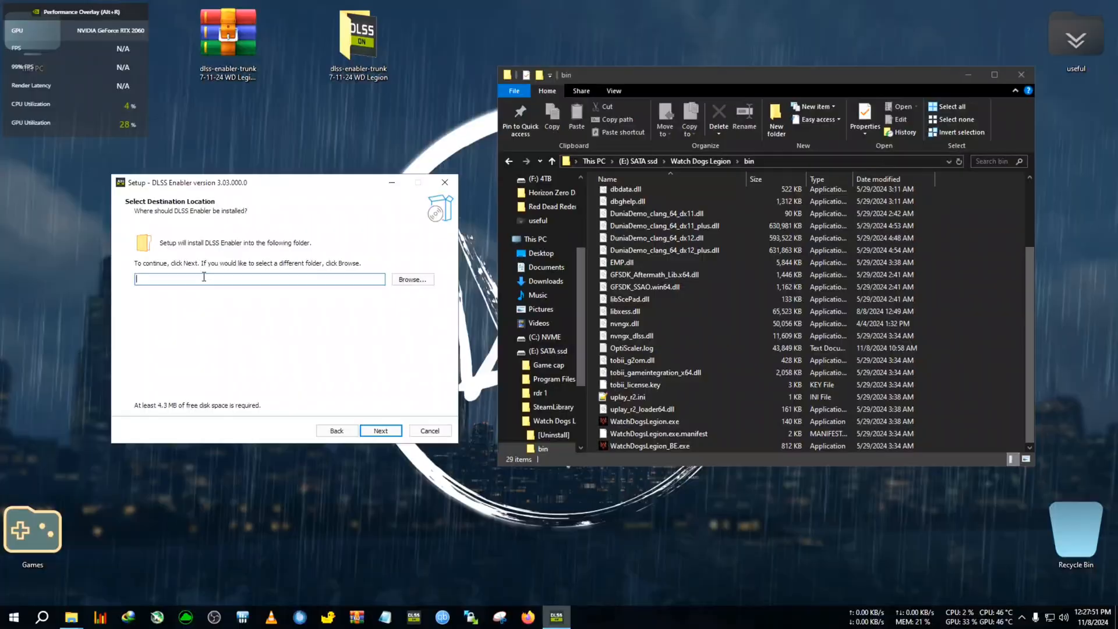
{"action": "type", "text": "E:\\Watch Dogs Legion\\bin"}
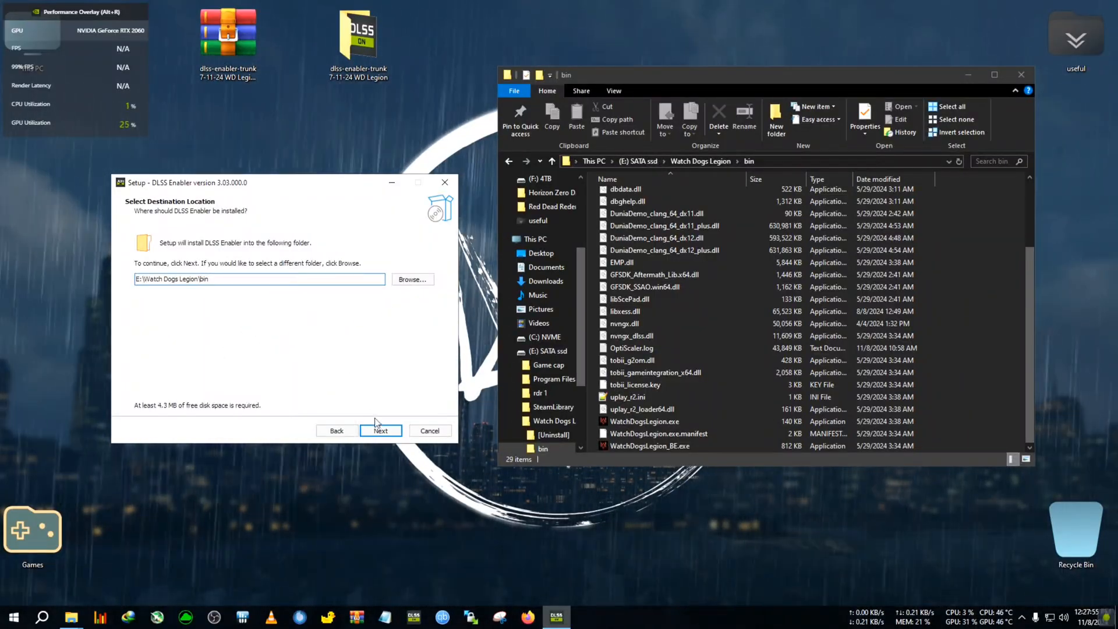
Choose installing the mod as a version.dll after comparing the d3d11/d3d12 and AMD/Intel options.
{"action": "left_click", "coordinate": [380, 430]}
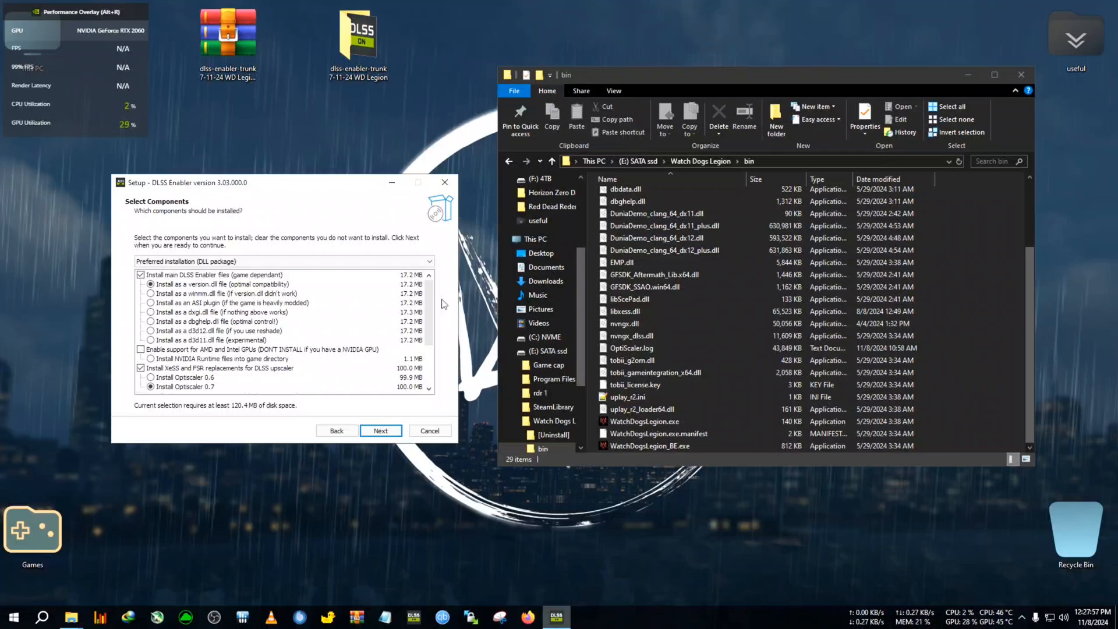
{"action": "scroll", "scroll_direction": "down", "scroll_amount": 3}
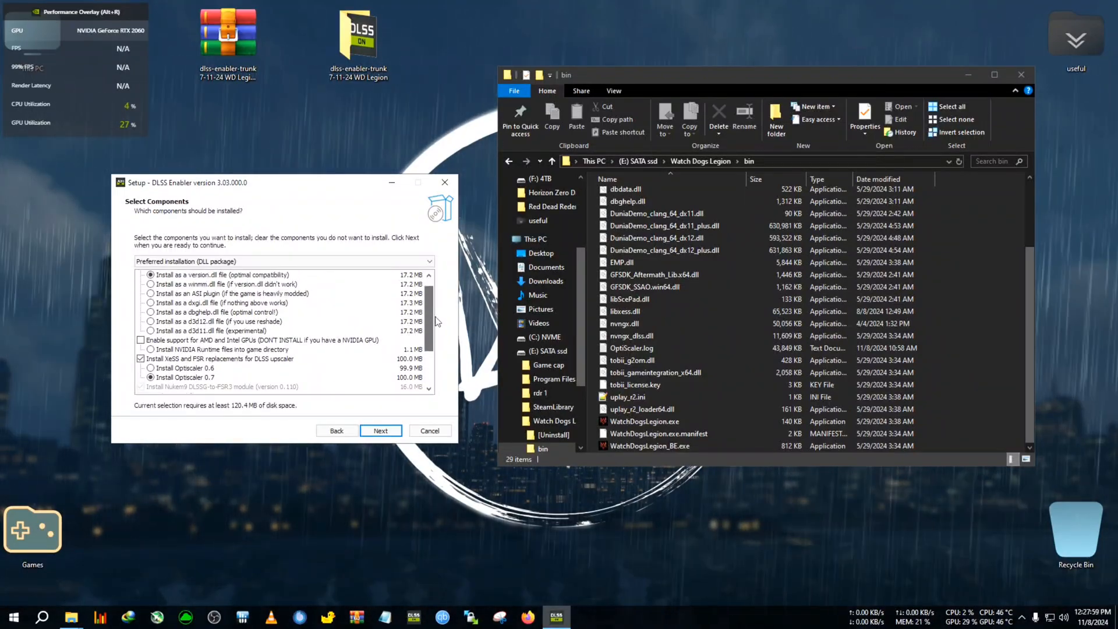
{"action": "scroll", "scroll_direction": "down", "scroll_amount": 3}
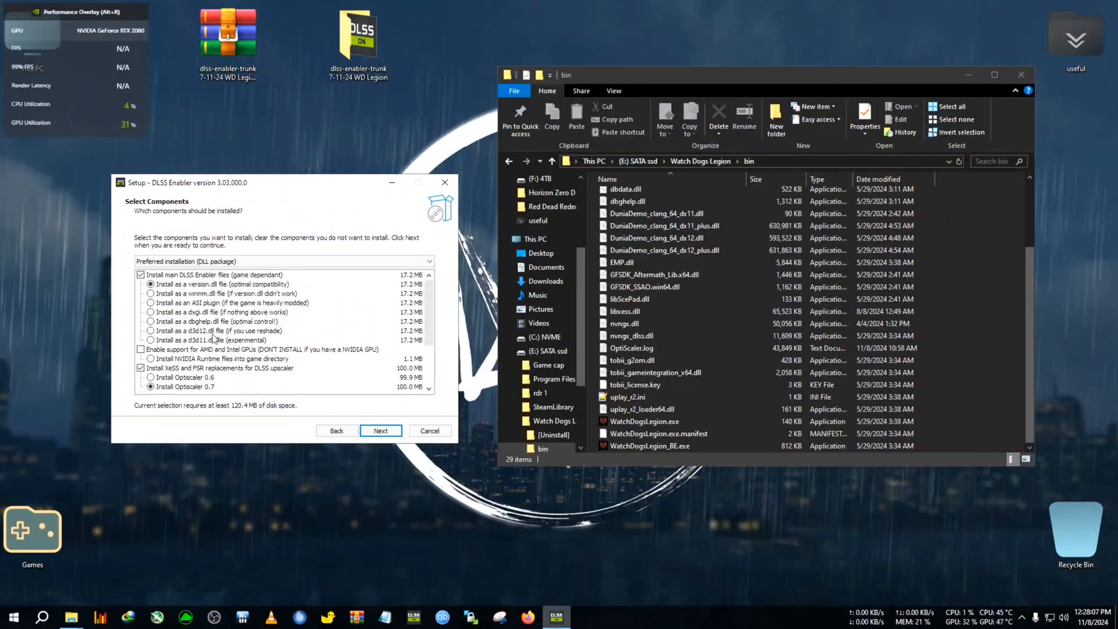
{"action": "left_click", "coordinate": [141, 349]}
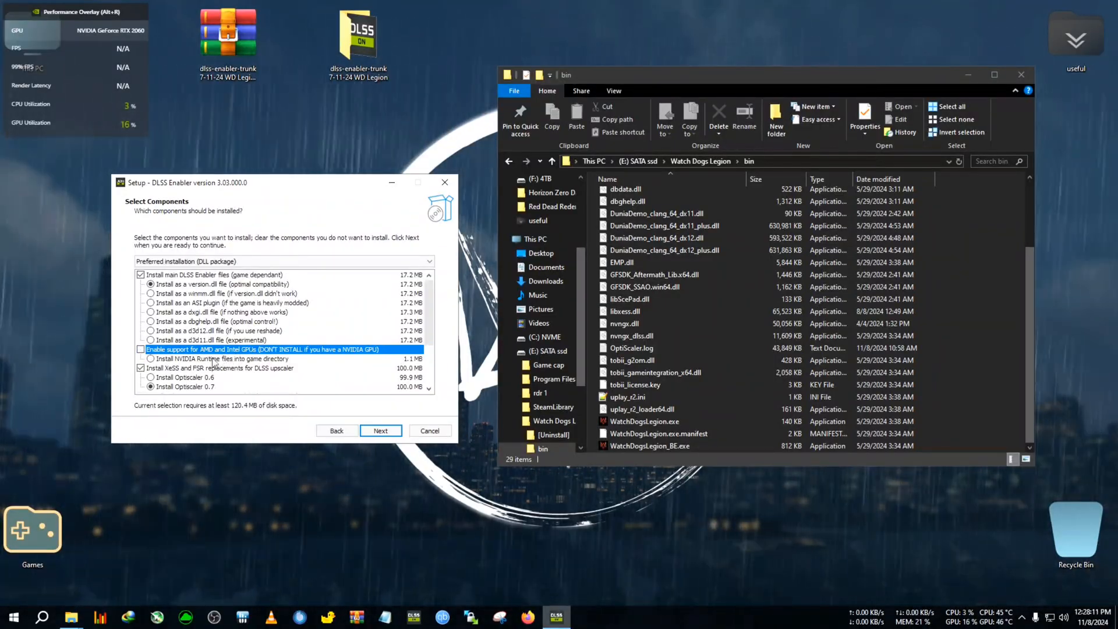
{"action": "left_click", "coordinate": [141, 349]}
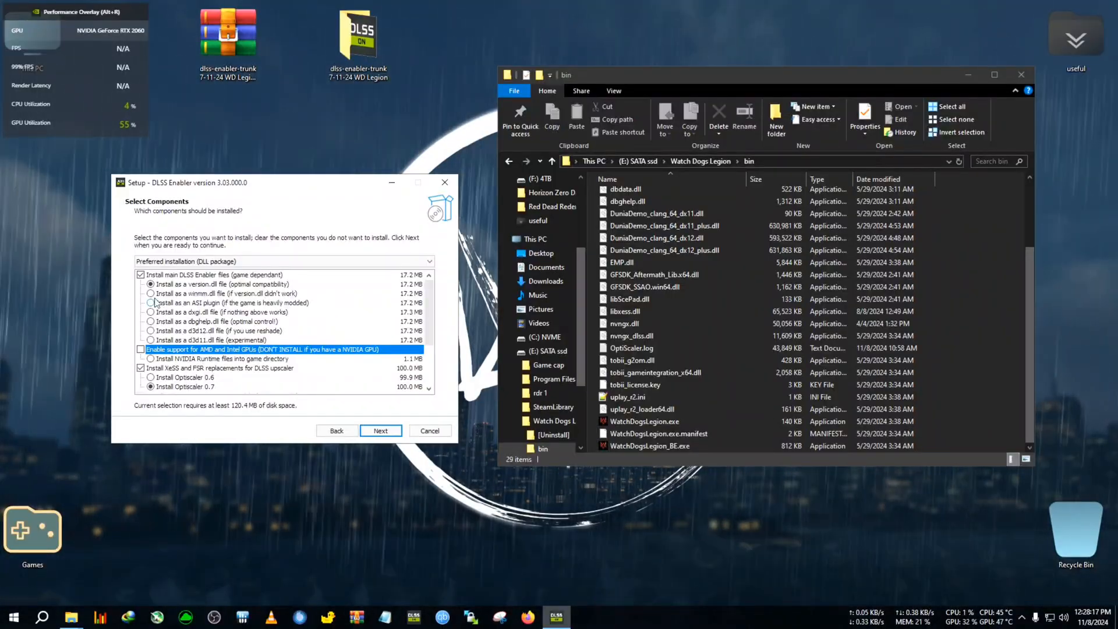
{"action": "left_click", "coordinate": [150, 312]}
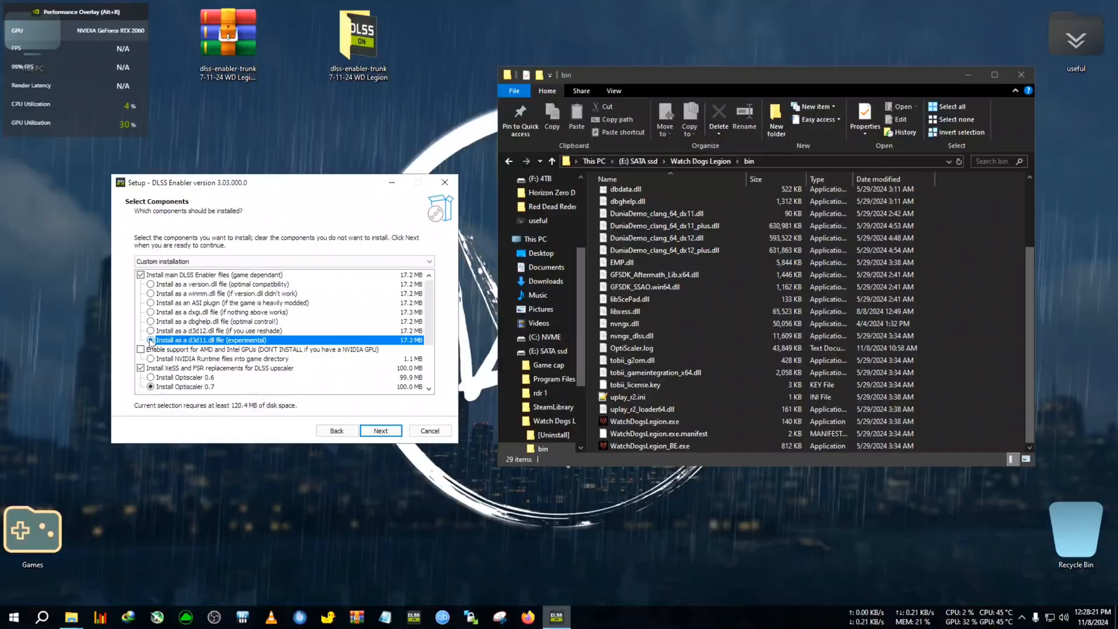
{"action": "left_click", "coordinate": [150, 329]}
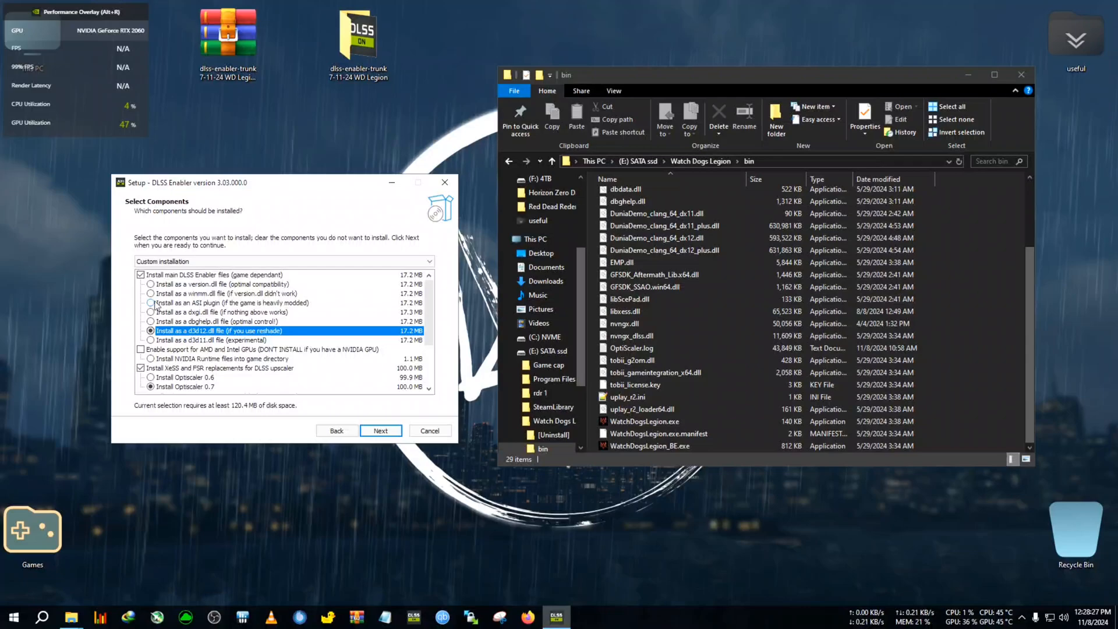
{"action": "left_click", "coordinate": [151, 284]}
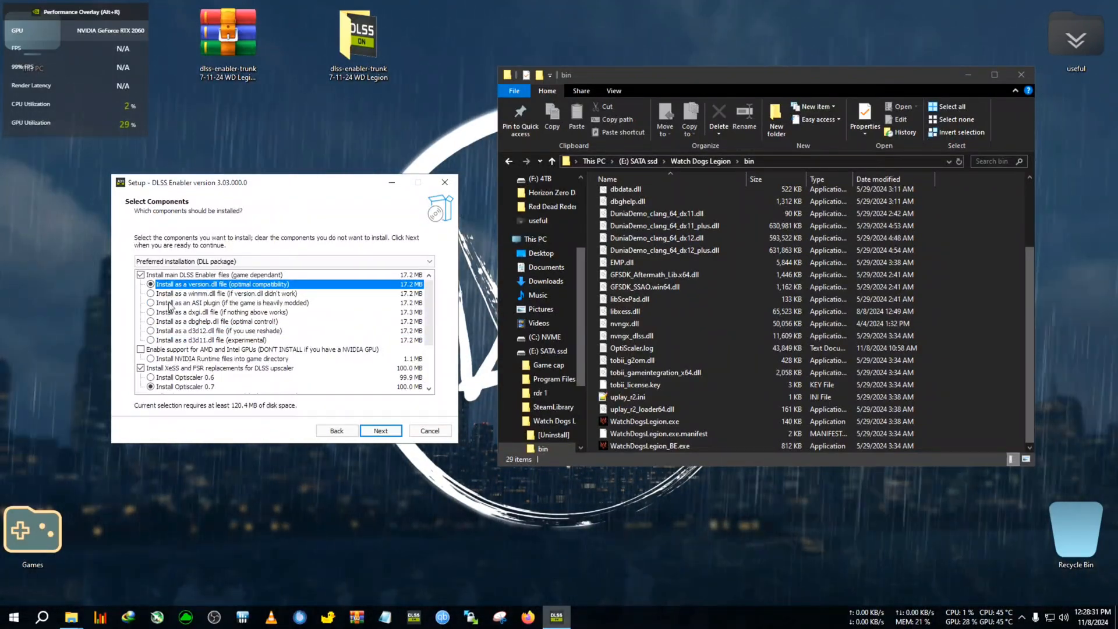
{"action": "left_click", "coordinate": [150, 293]}
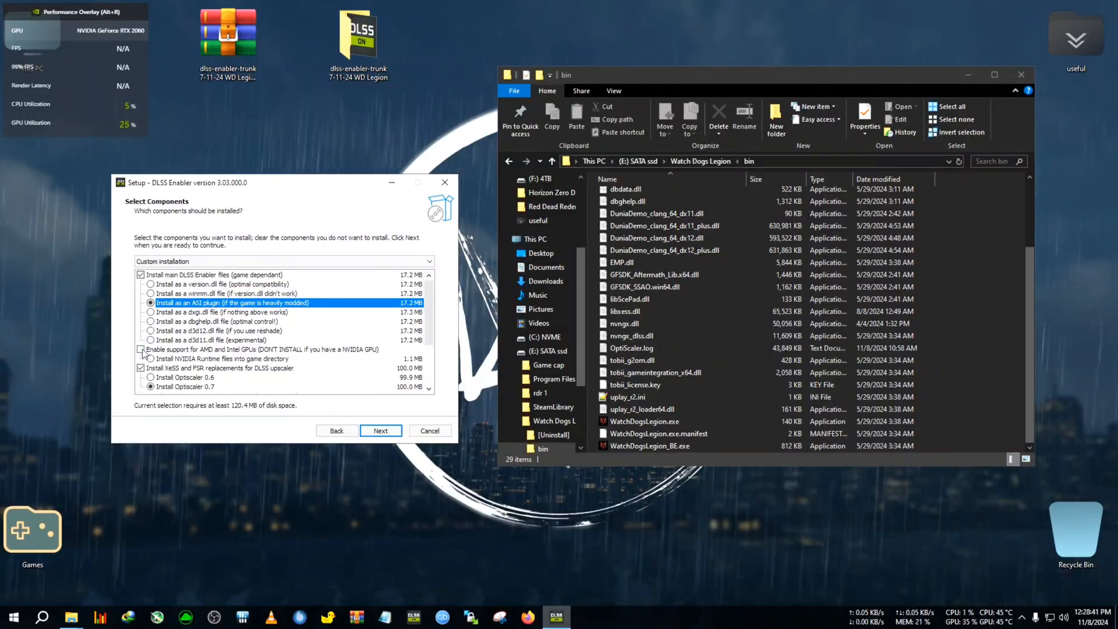
{"action": "left_click", "coordinate": [141, 350]}
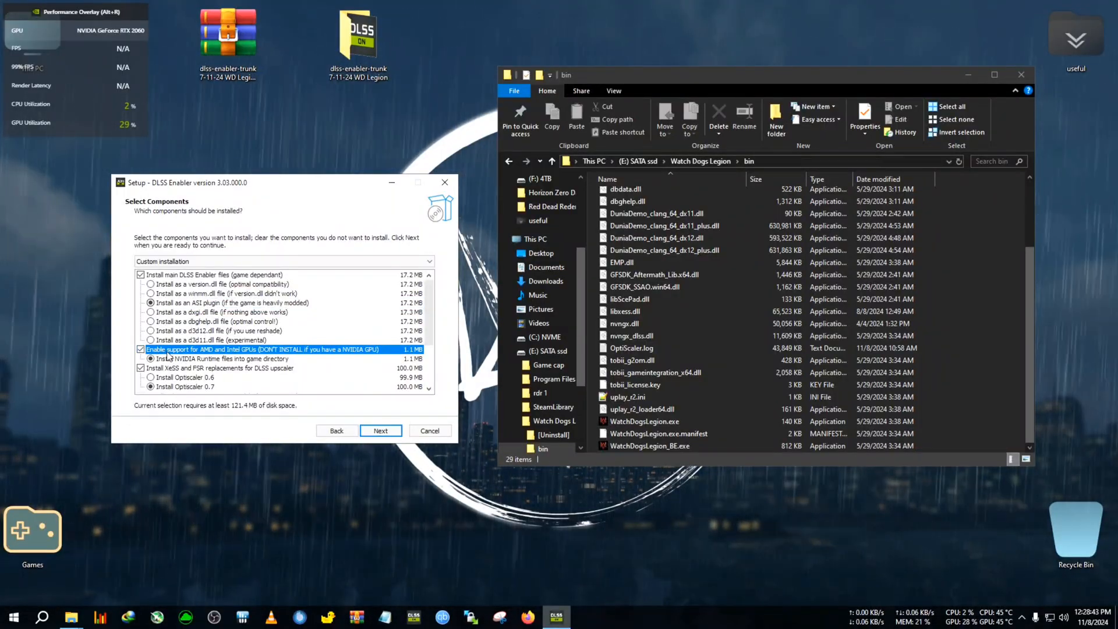
{"action": "left_click", "coordinate": [140, 350]}
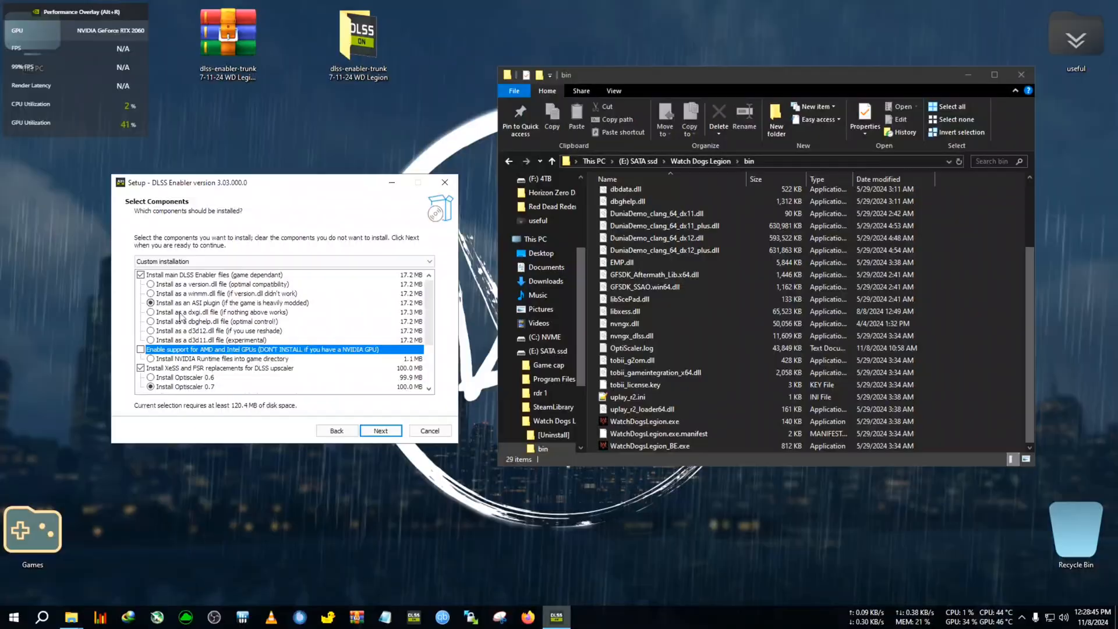
{"action": "left_click", "coordinate": [150, 284]}
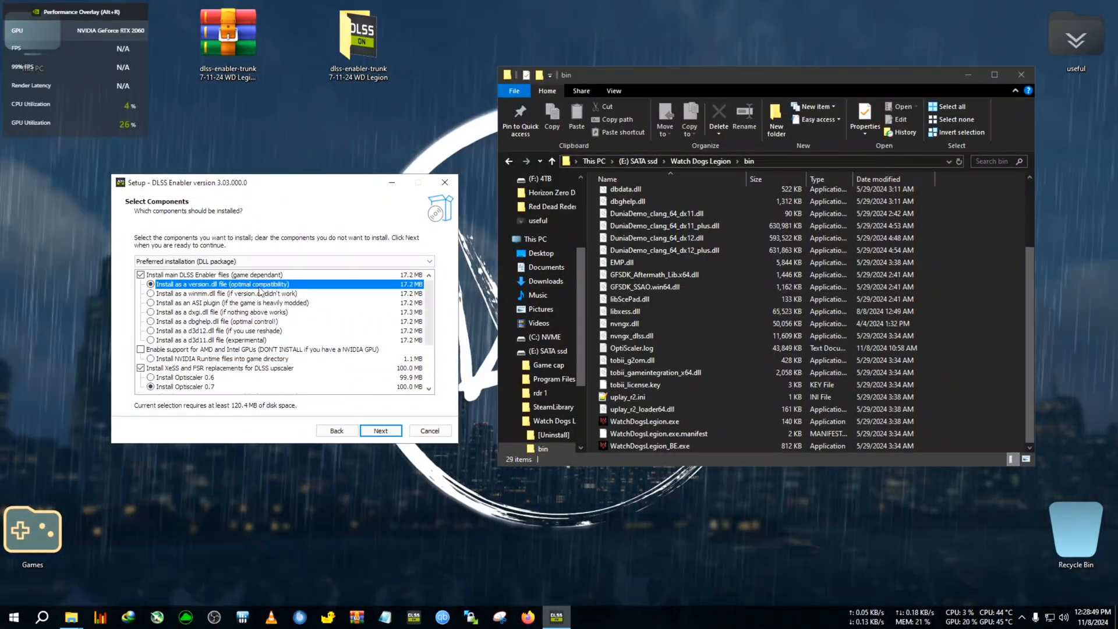
{"action": "mouse_move", "coordinate": [325, 330]}
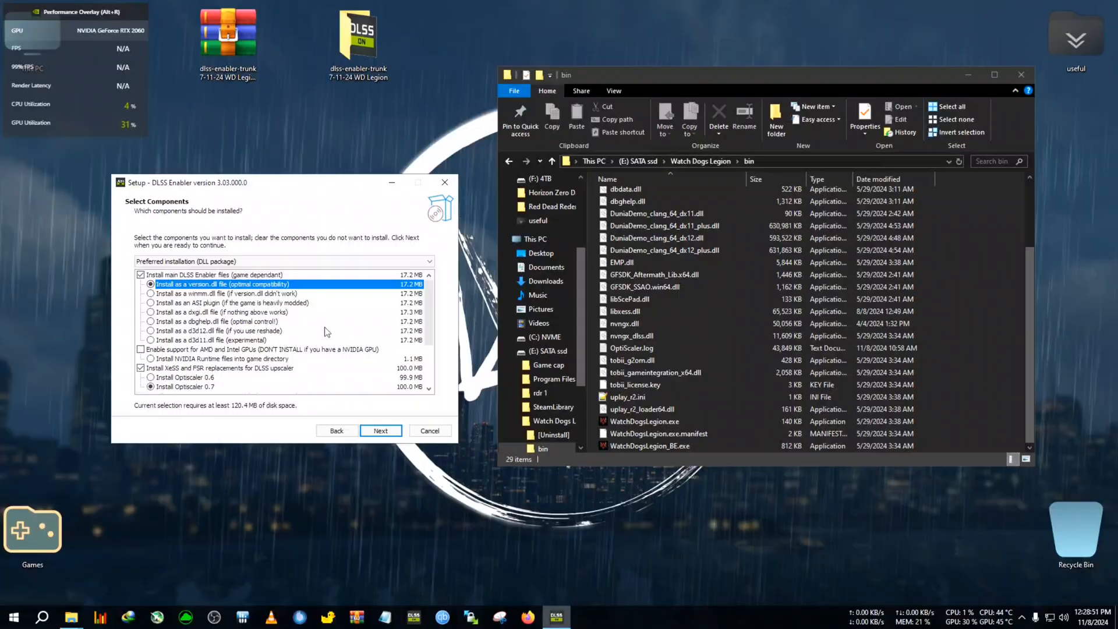
Select OptiScaler 0.7 as the upscaler and install the chosen components.
{"action": "scroll", "scroll_direction": "down", "scroll_amount": 3}
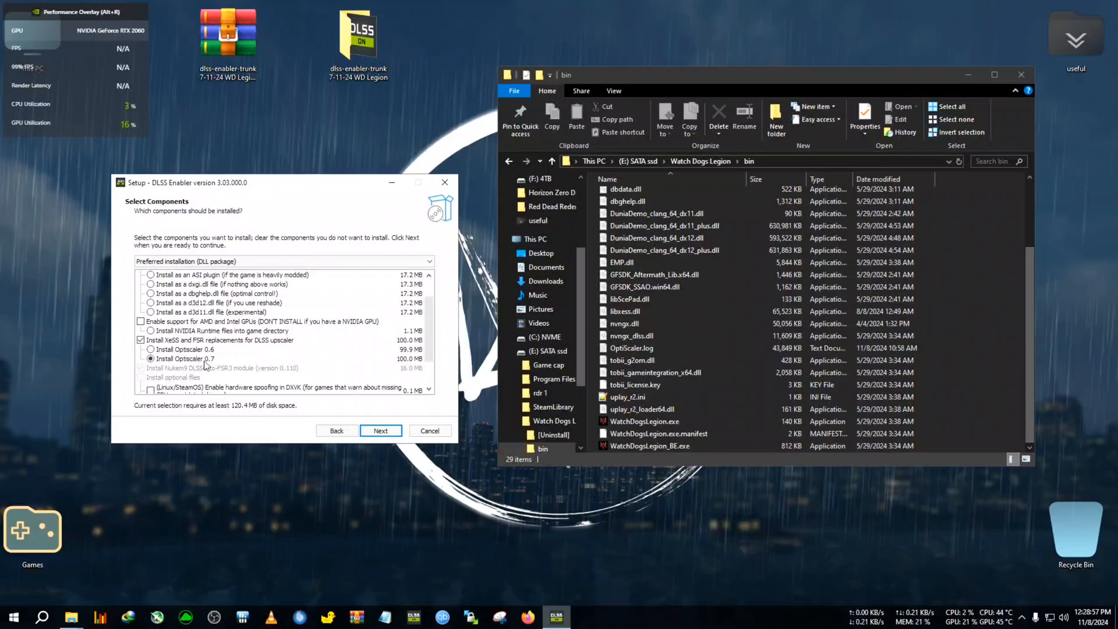
{"action": "left_click", "coordinate": [150, 349]}
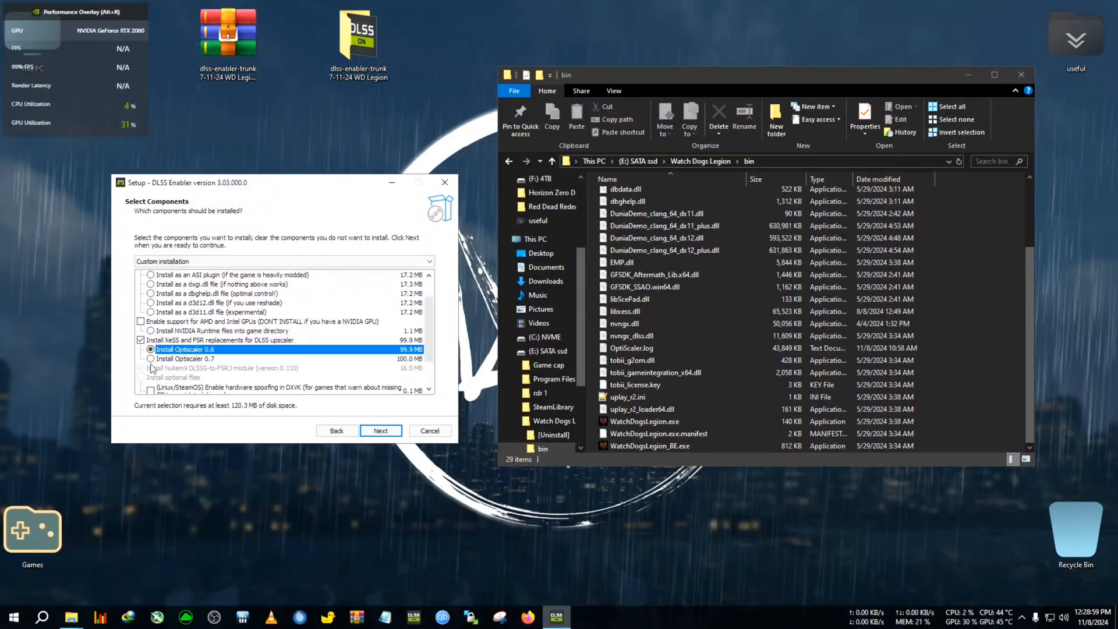
{"action": "left_click", "coordinate": [150, 358]}
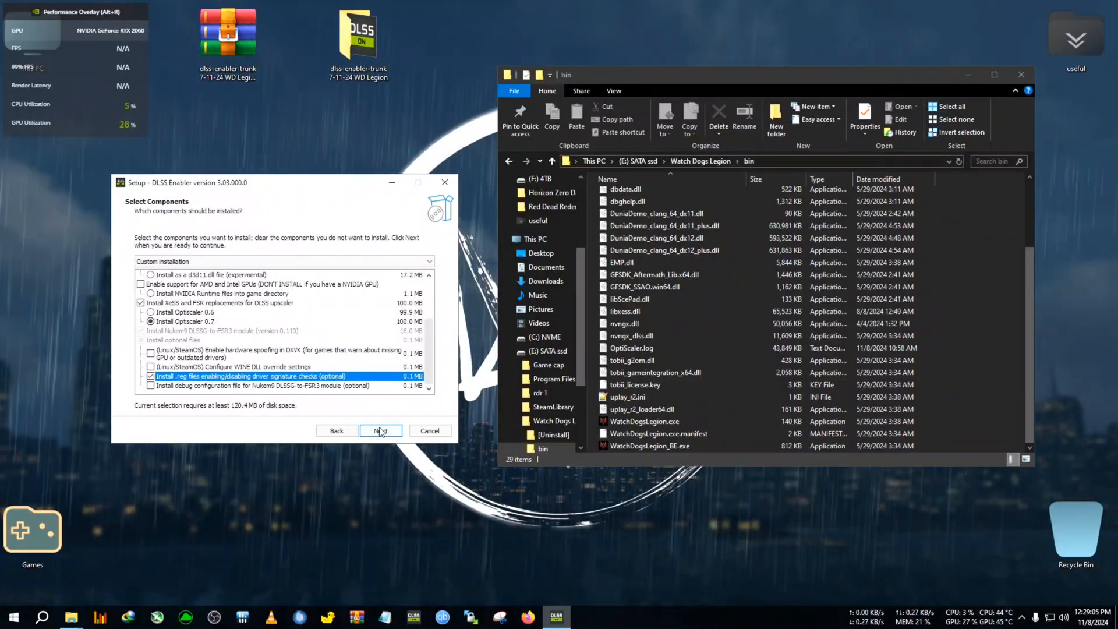
{"action": "left_click", "coordinate": [379, 429]}
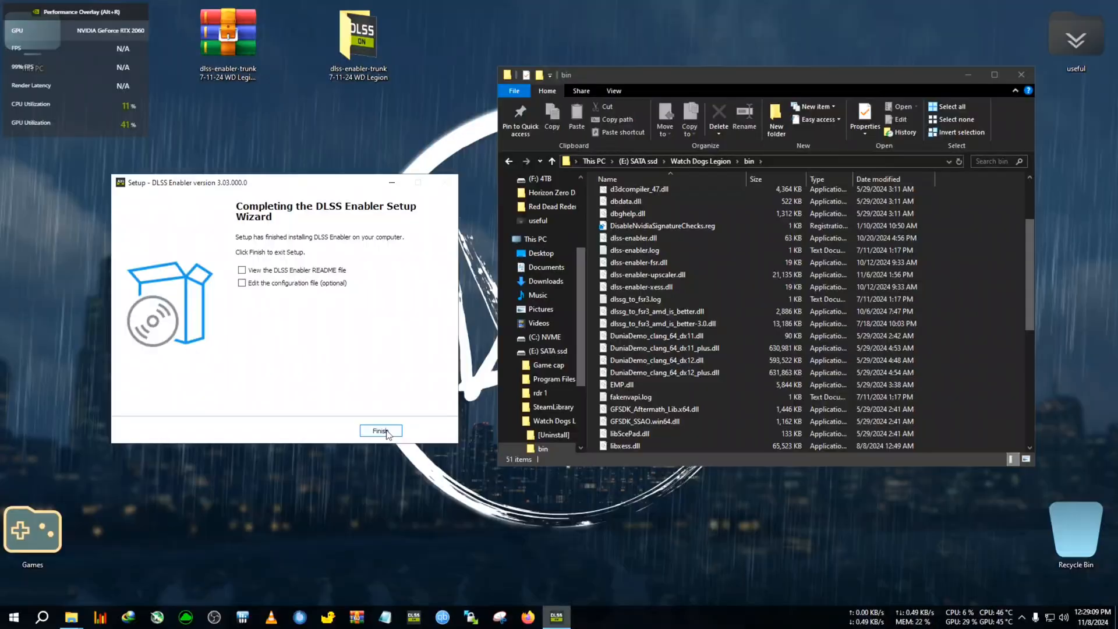
Finish the setup and merge DisableNvidiaSignatureChecks.reg from the bin folder into the registry.
{"action": "left_click", "coordinate": [380, 431]}
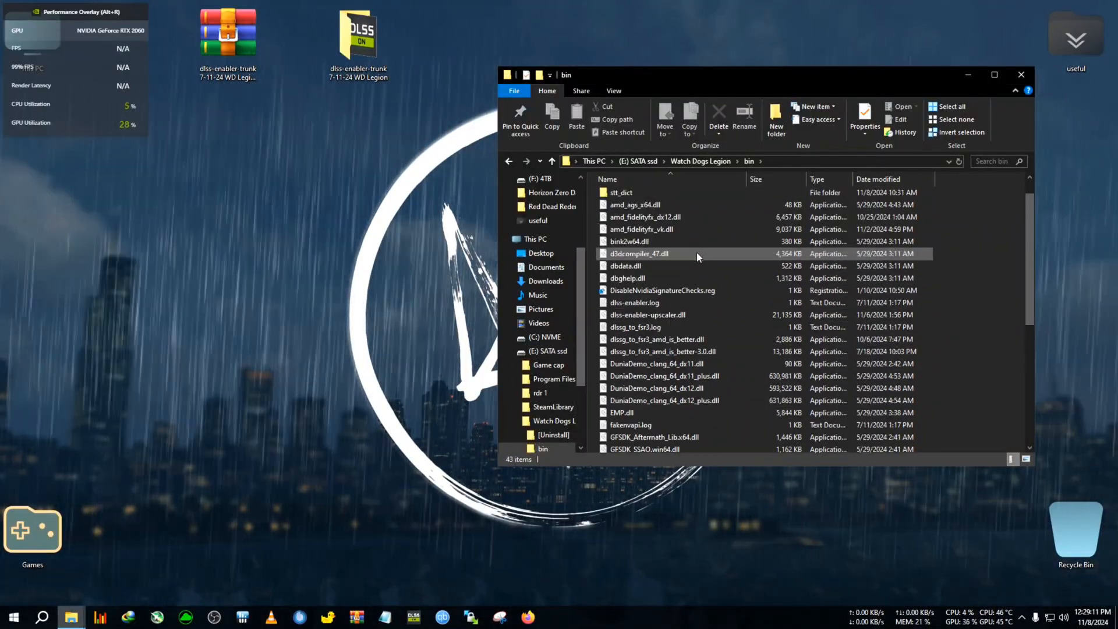
{"action": "scroll", "scroll_direction": "up", "scroll_amount": 3}
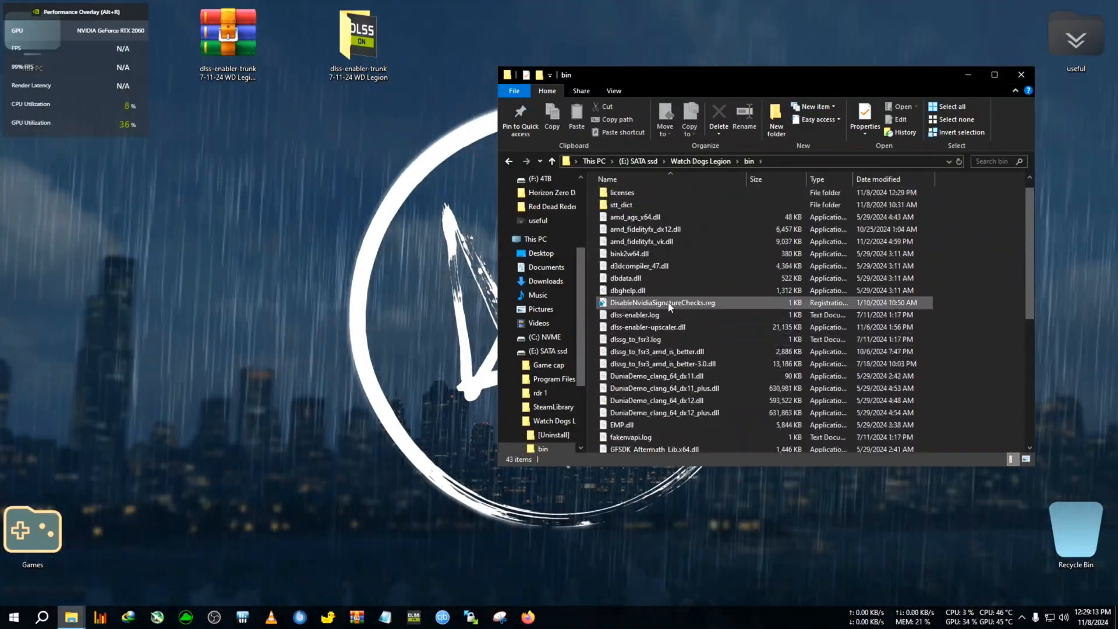
{"action": "scroll", "scroll_direction": "down", "scroll_amount": 3}
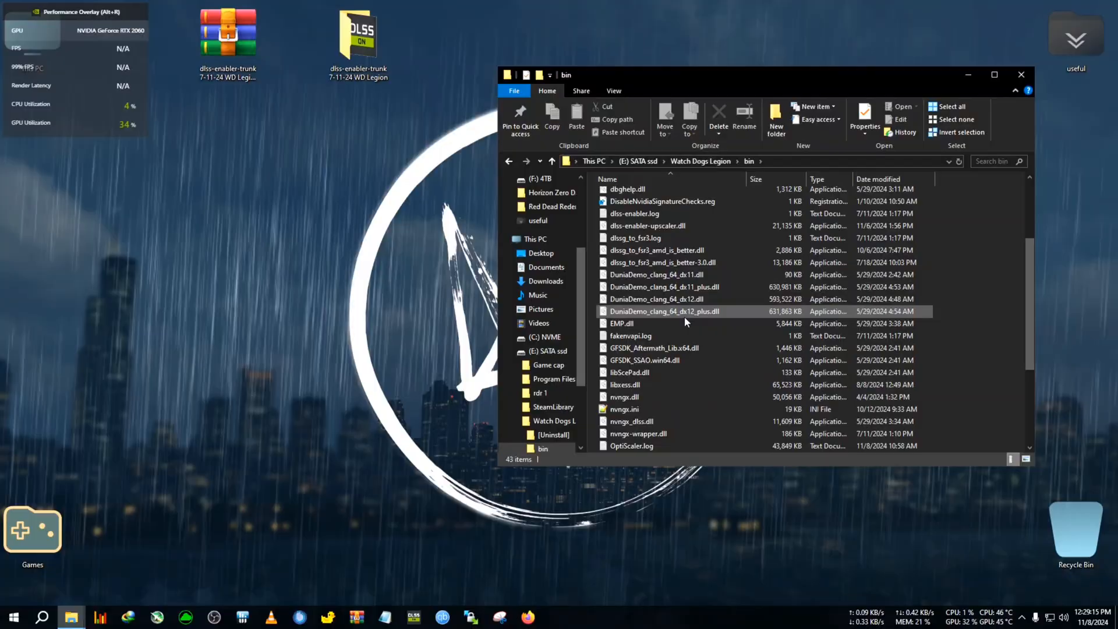
{"action": "scroll", "scroll_direction": "up", "scroll_amount": 3}
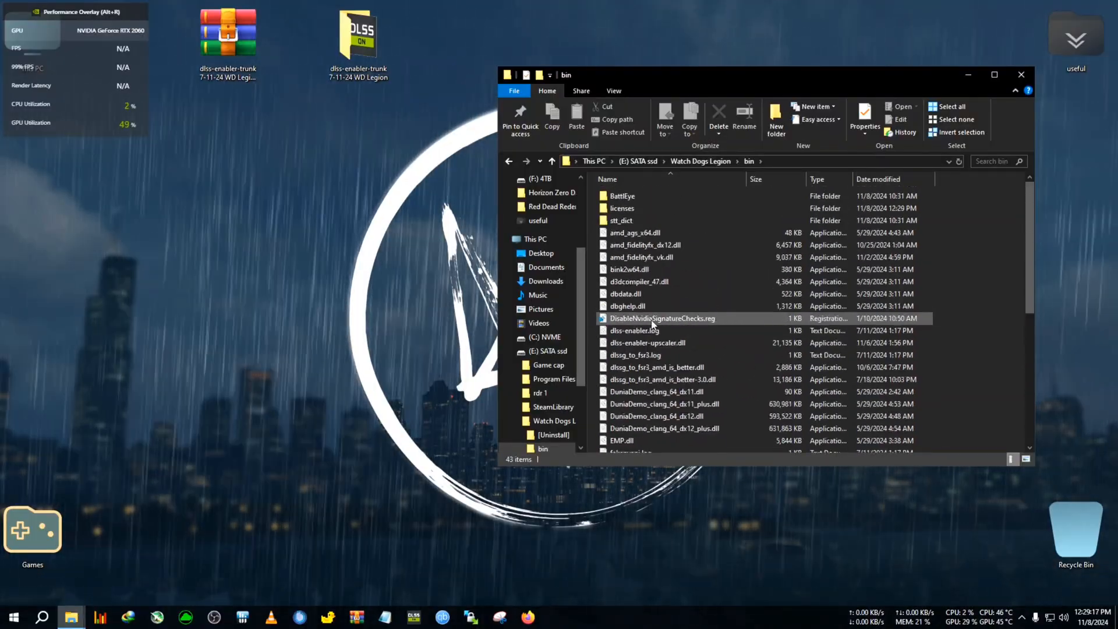
{"action": "mouse_move", "coordinate": [655, 322]}
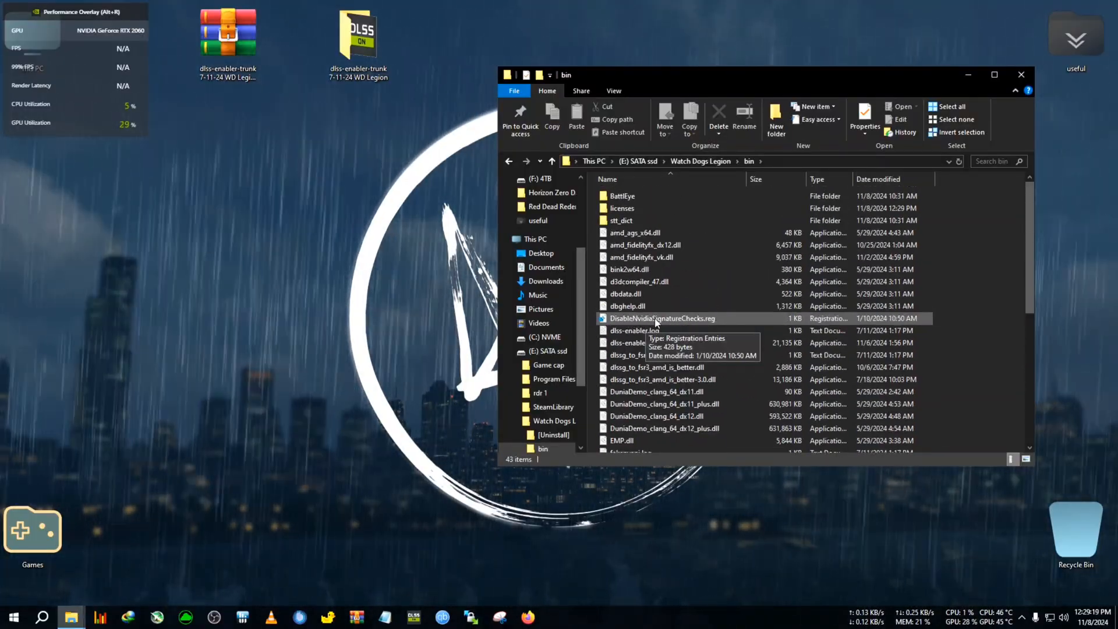
{"action": "double_click", "coordinate": [661, 318]}
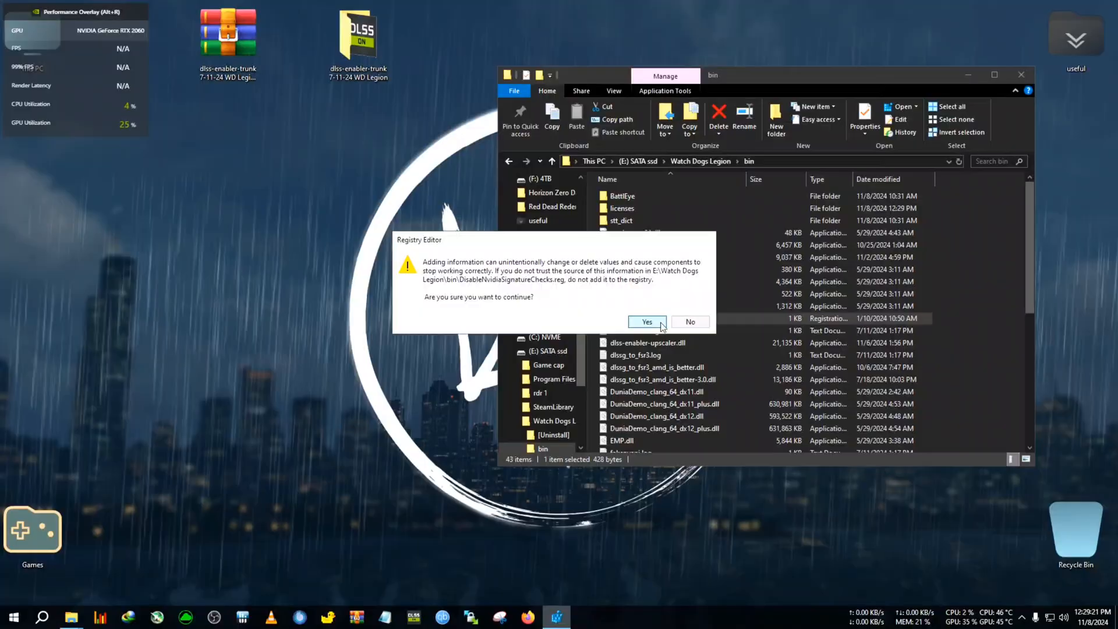
{"action": "left_click", "coordinate": [647, 321]}
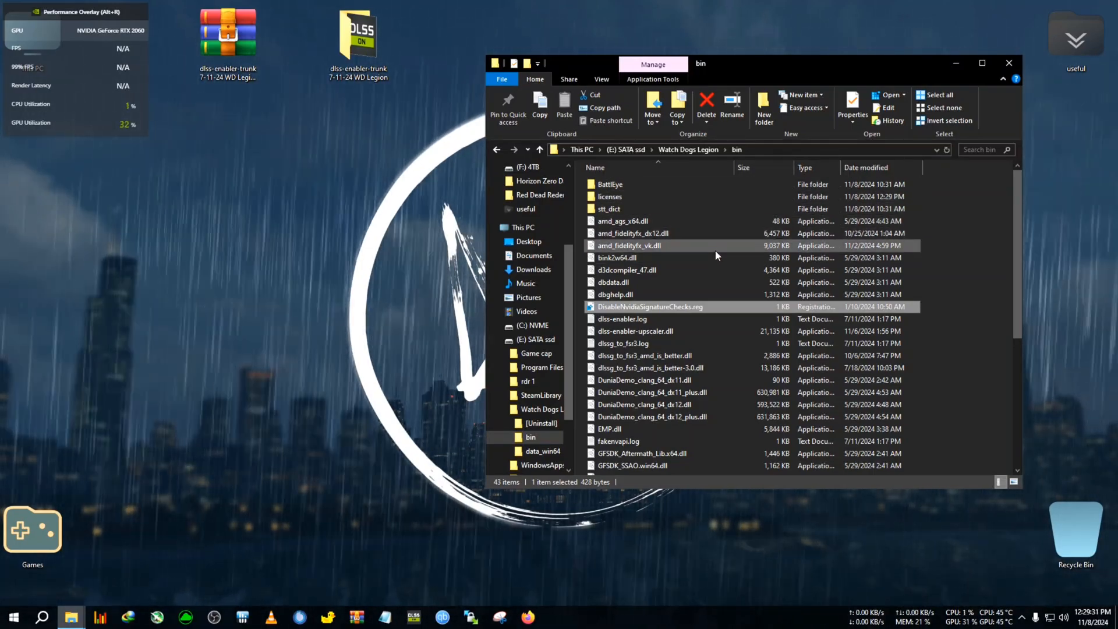
{"action": "mouse_move", "coordinate": [854, 245]}
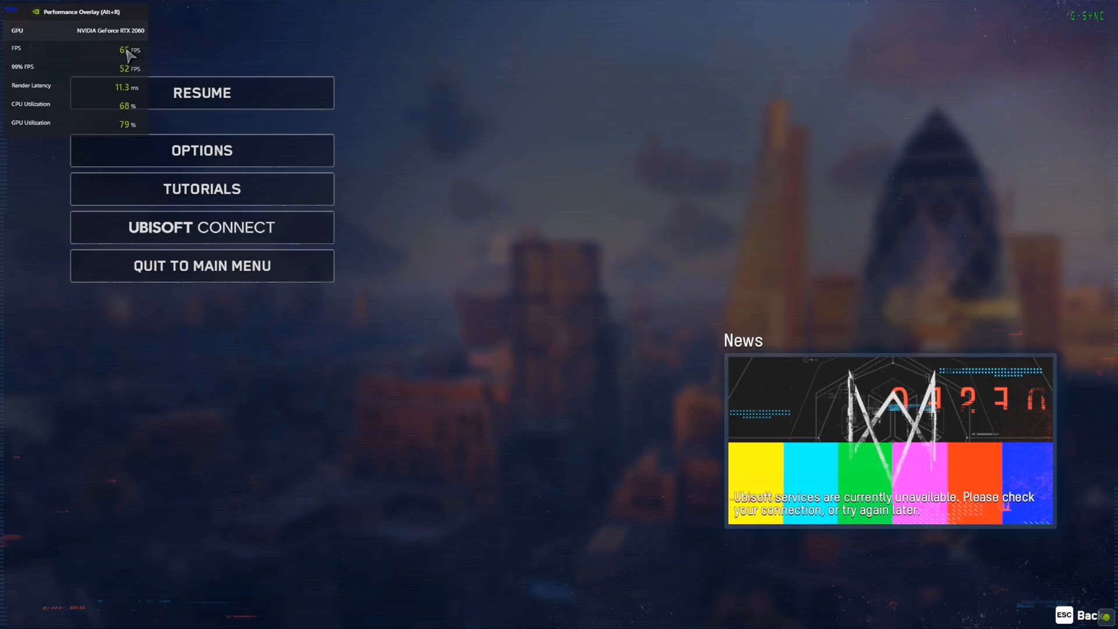
In the game's Video quality settings, switch DLSS from Off to Performance.
{"action": "left_click", "coordinate": [202, 93]}
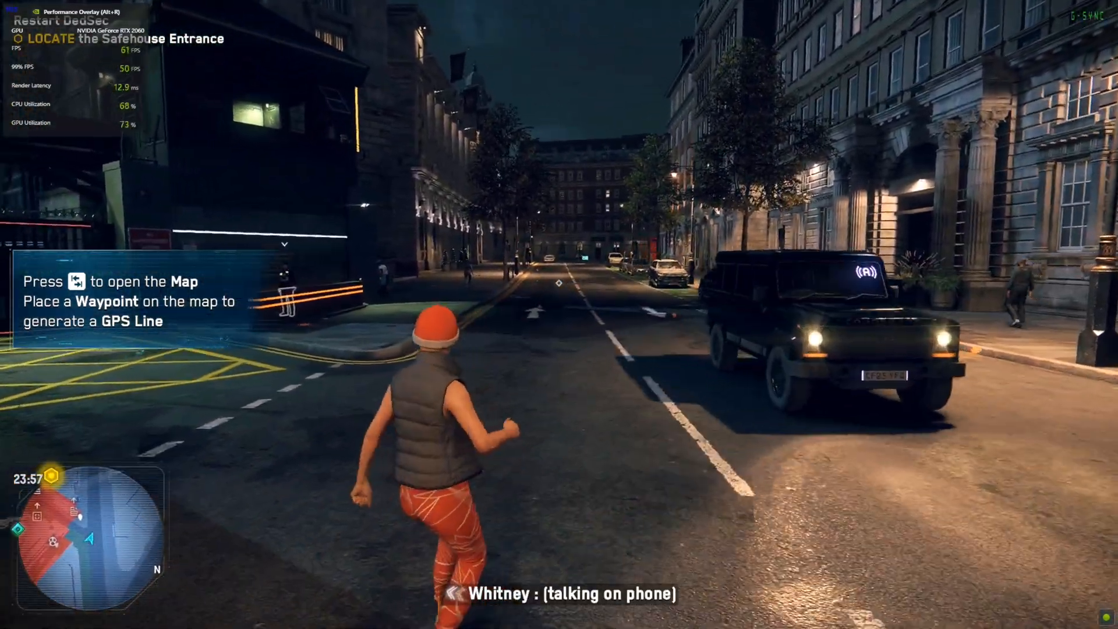
{"action": "key", "text": "Escape"}
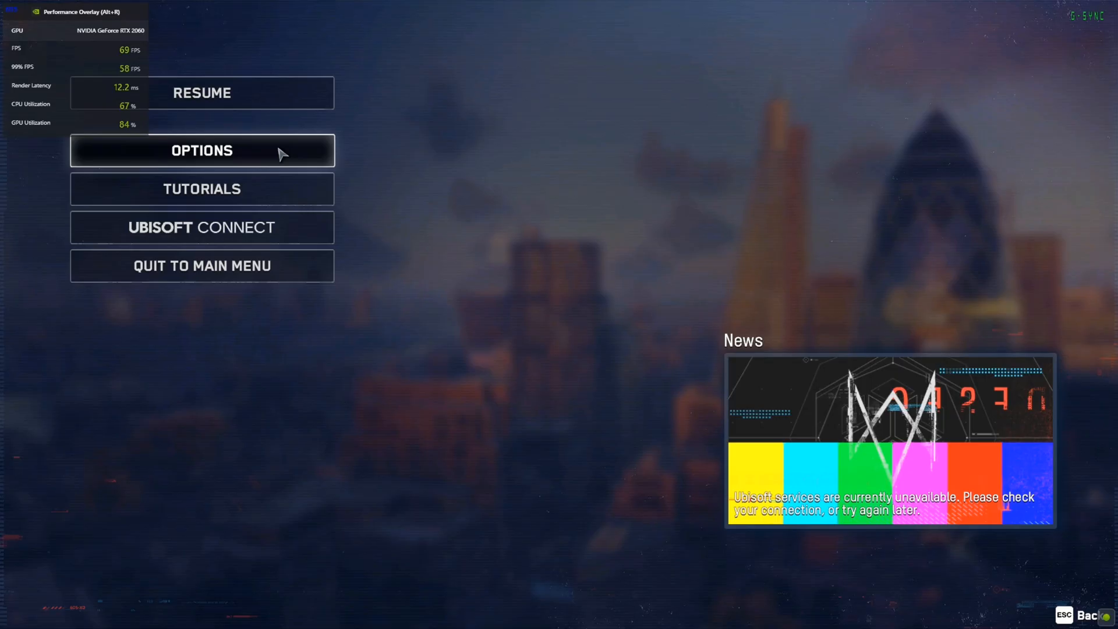
{"action": "left_click", "coordinate": [202, 150]}
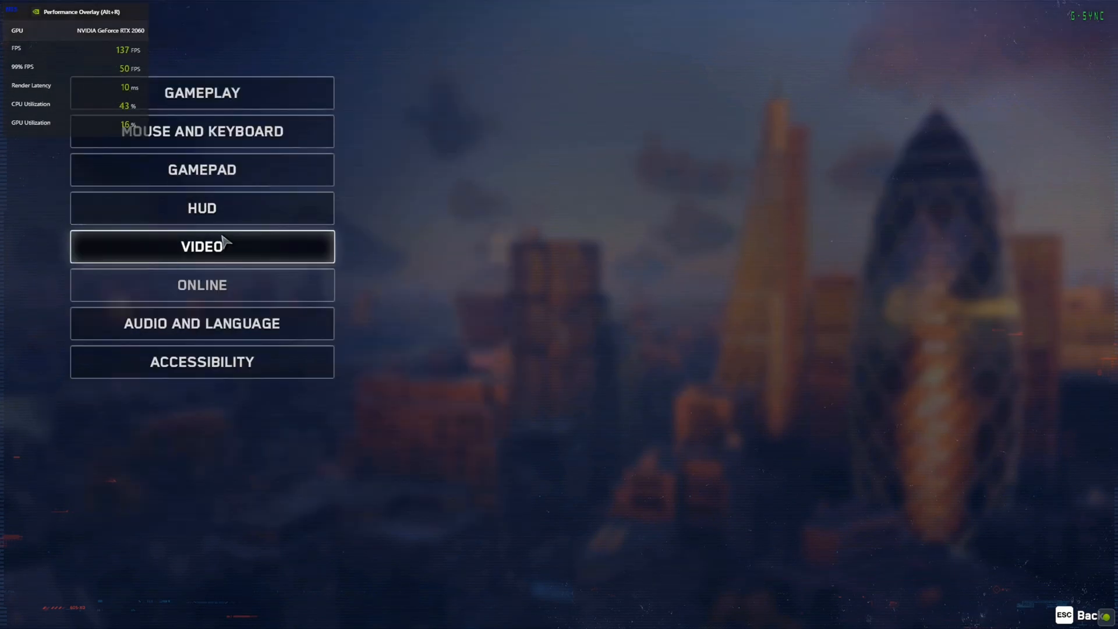
{"action": "left_click", "coordinate": [202, 246]}
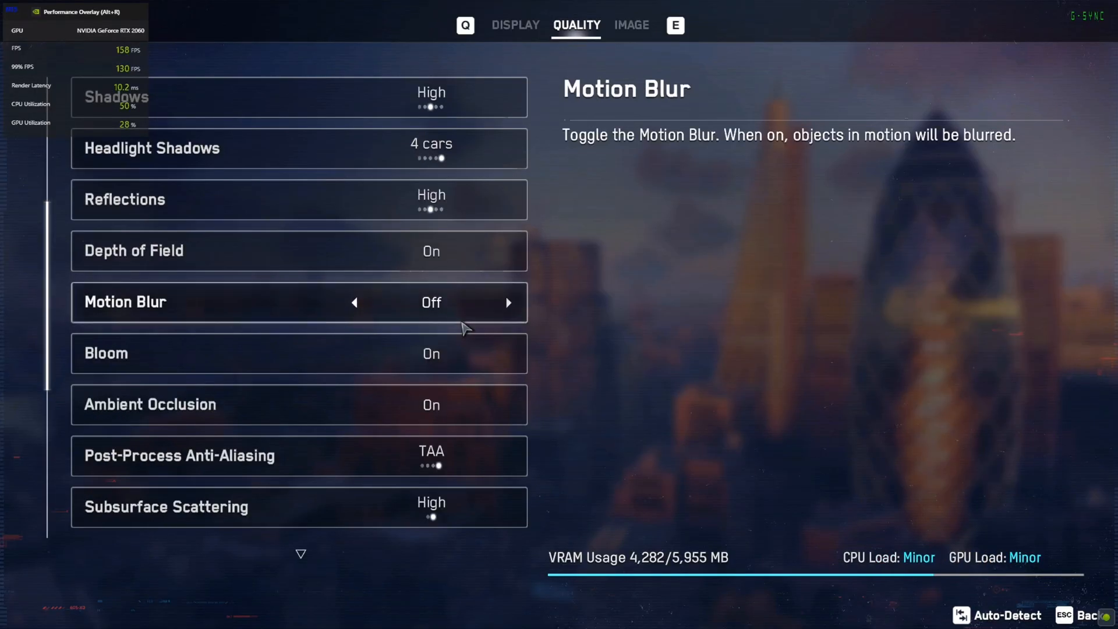
{"action": "scroll", "scroll_direction": "down", "scroll_amount": 3}
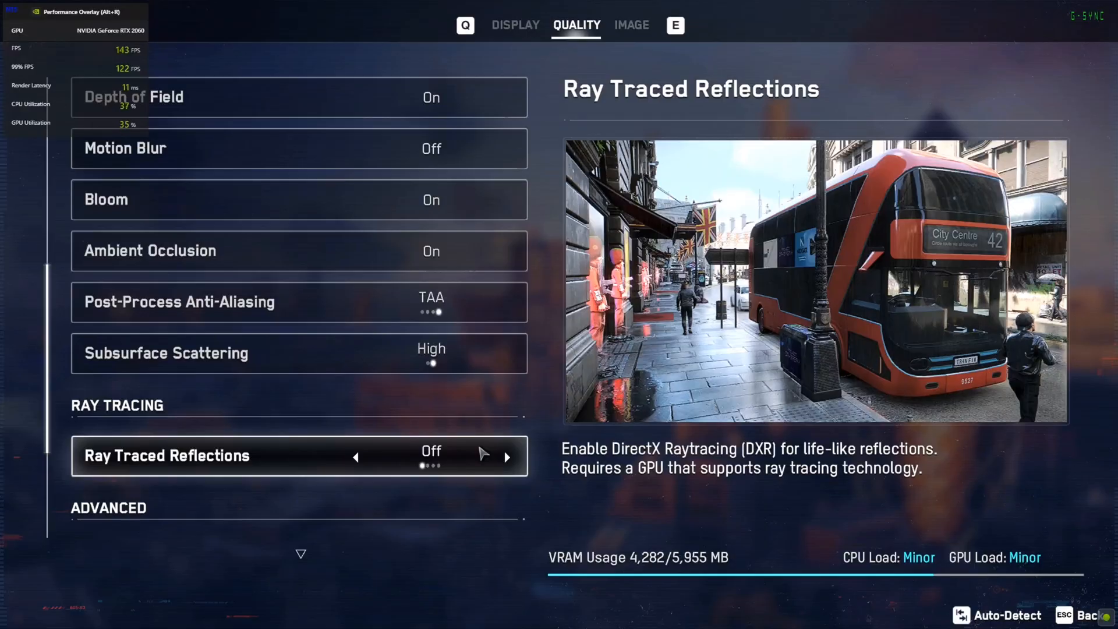
{"action": "scroll", "scroll_direction": "down", "scroll_amount": 3}
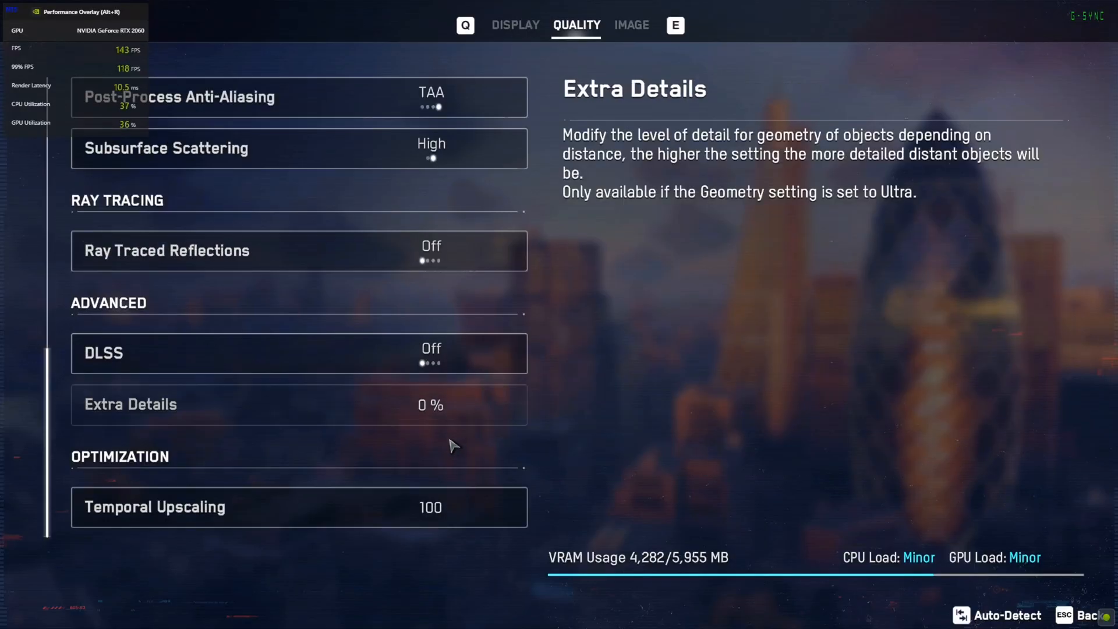
{"action": "left_click", "coordinate": [509, 354]}
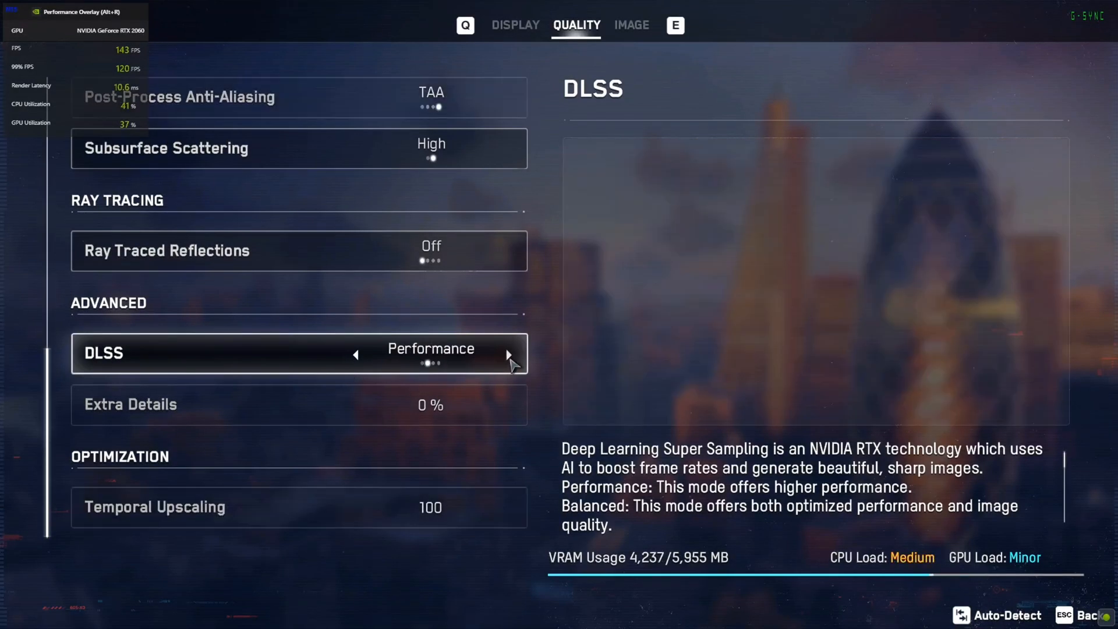
{"action": "left_click", "coordinate": [508, 354]}
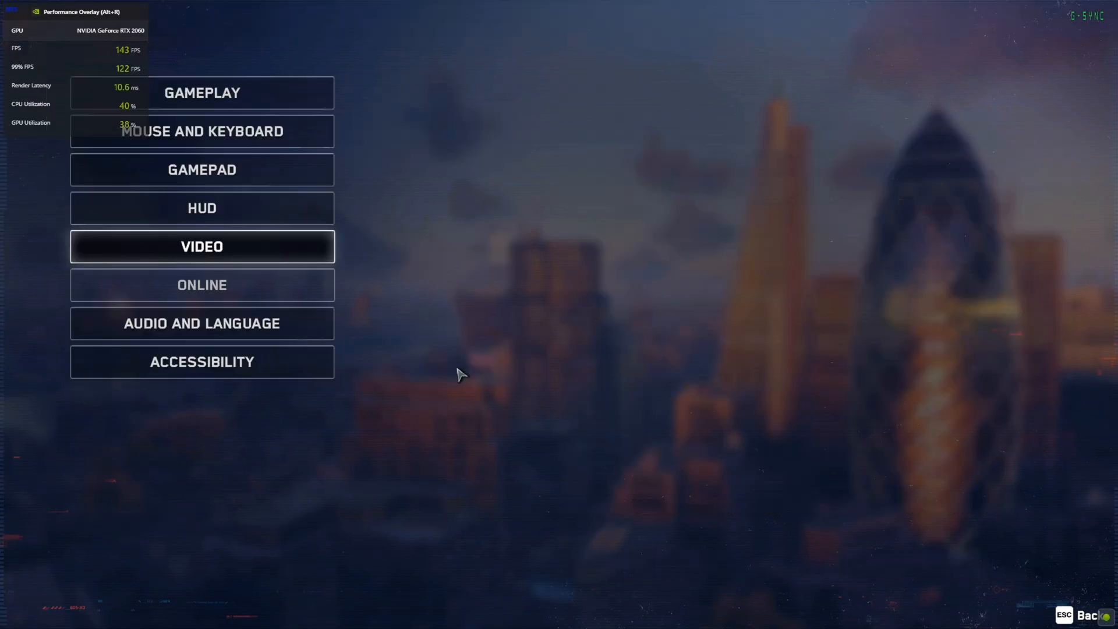
Enable Frame Generation in the OptiScaler overlay with DLSS selected and return to gameplay.
{"action": "key", "text": "Escape"}
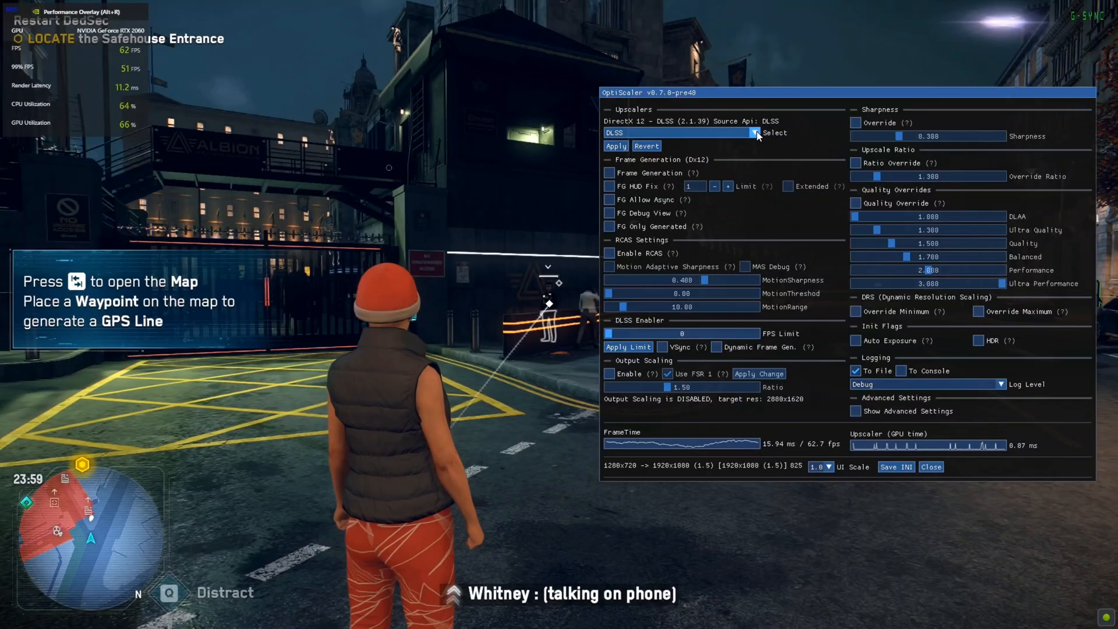
{"action": "left_click", "coordinate": [753, 133]}
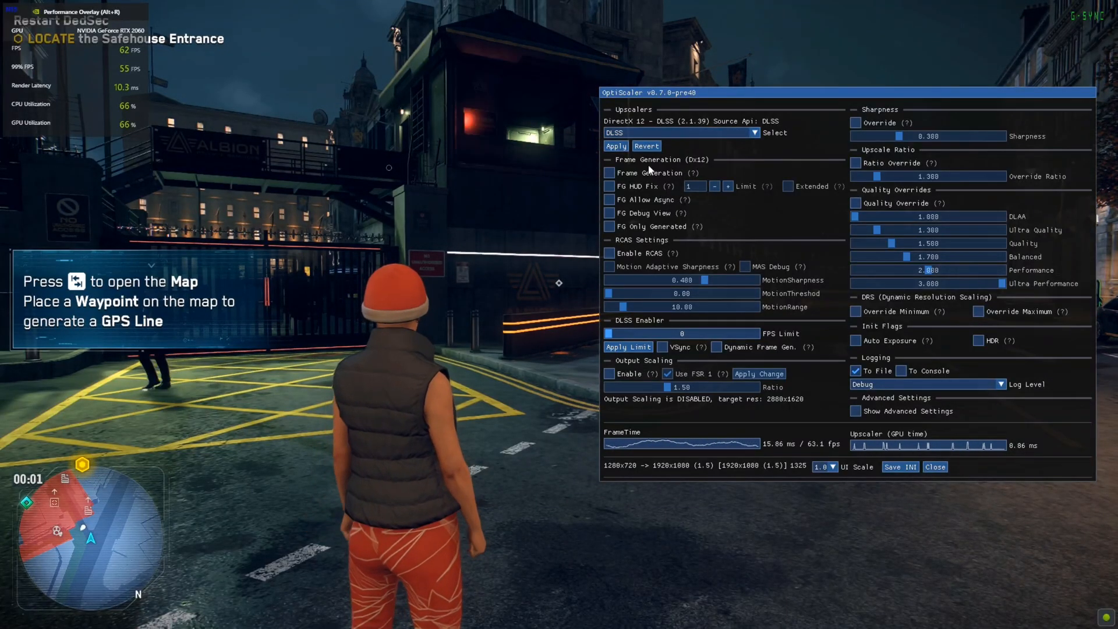
{"action": "left_click", "coordinate": [609, 172]}
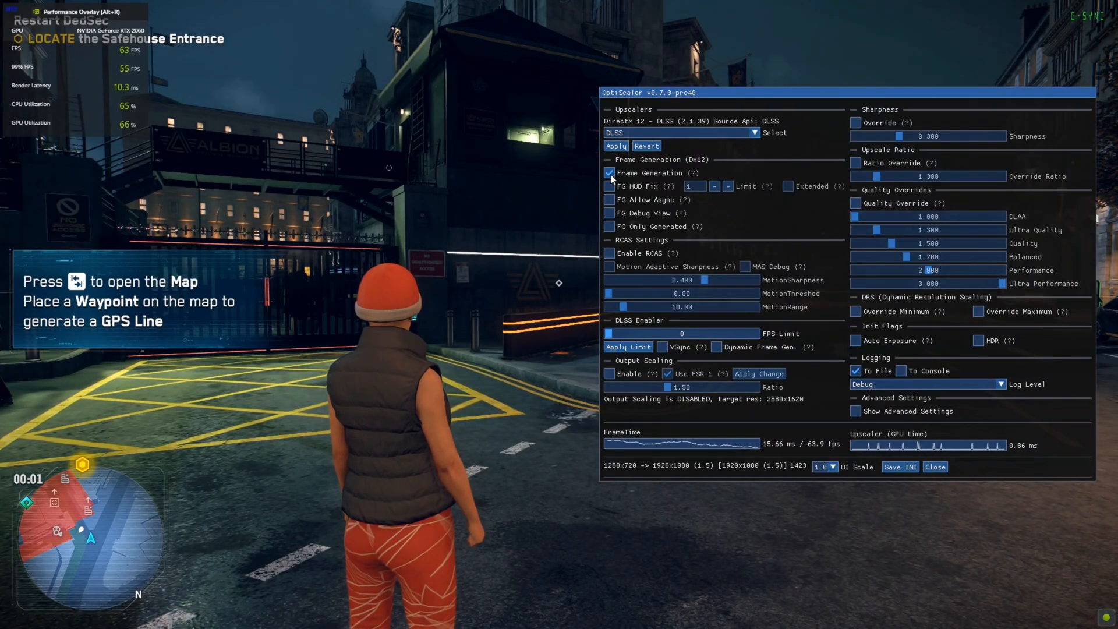
{"action": "left_click", "coordinate": [934, 466]}
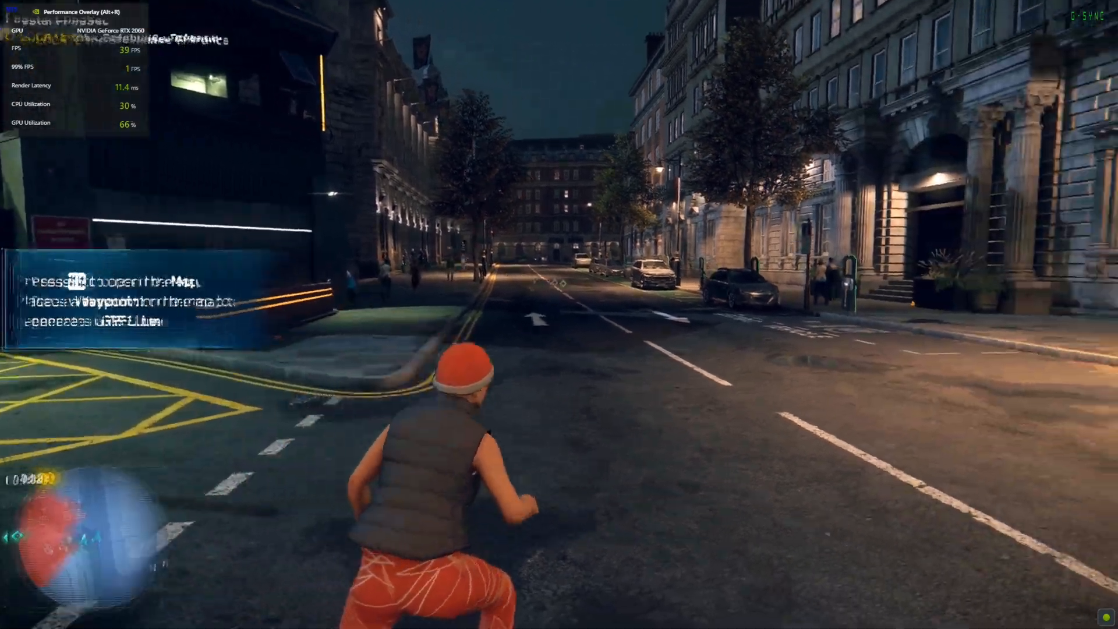
{"action": "key", "text": "Escape"}
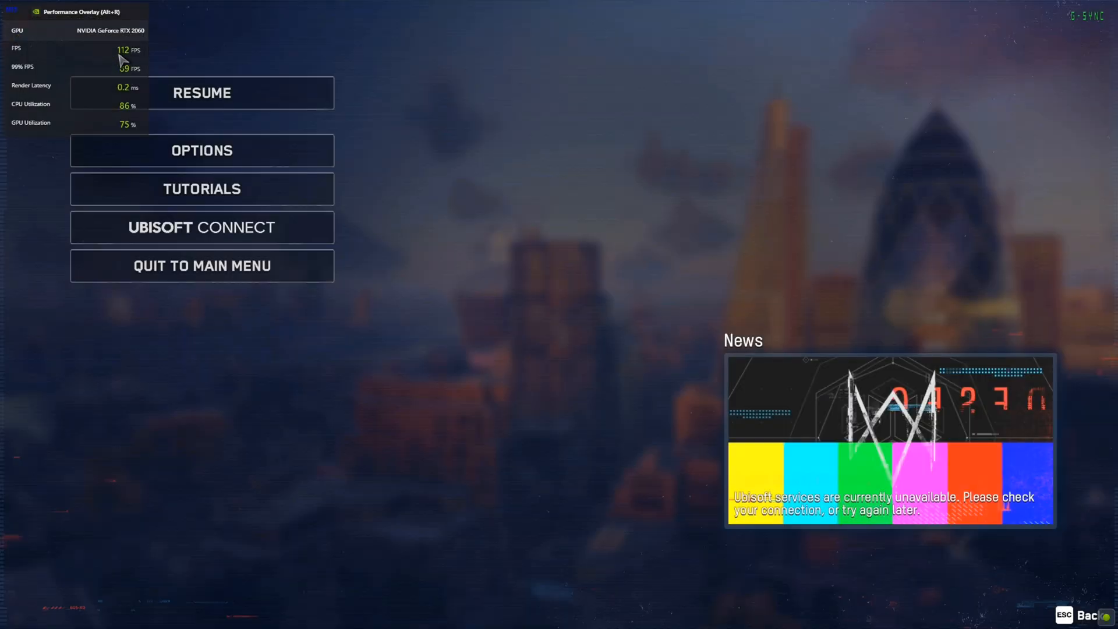
{"action": "left_click", "coordinate": [201, 93]}
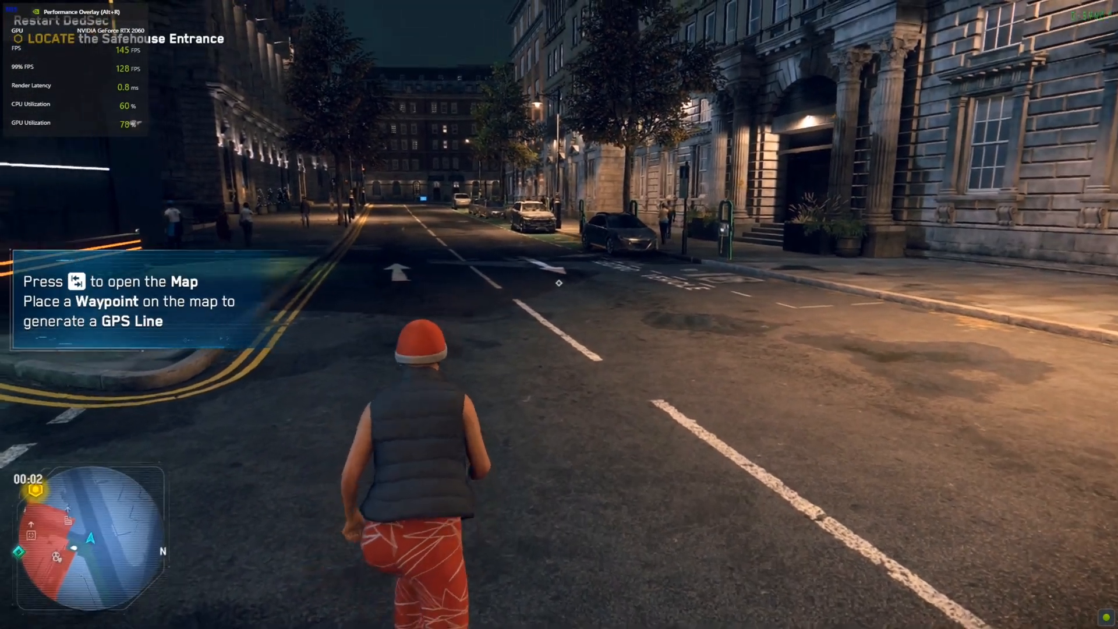
Enable FG HUD Fix in Extended mode with limit 2 and hide the OptiScaler overlay.
{"action": "key", "text": "w"}
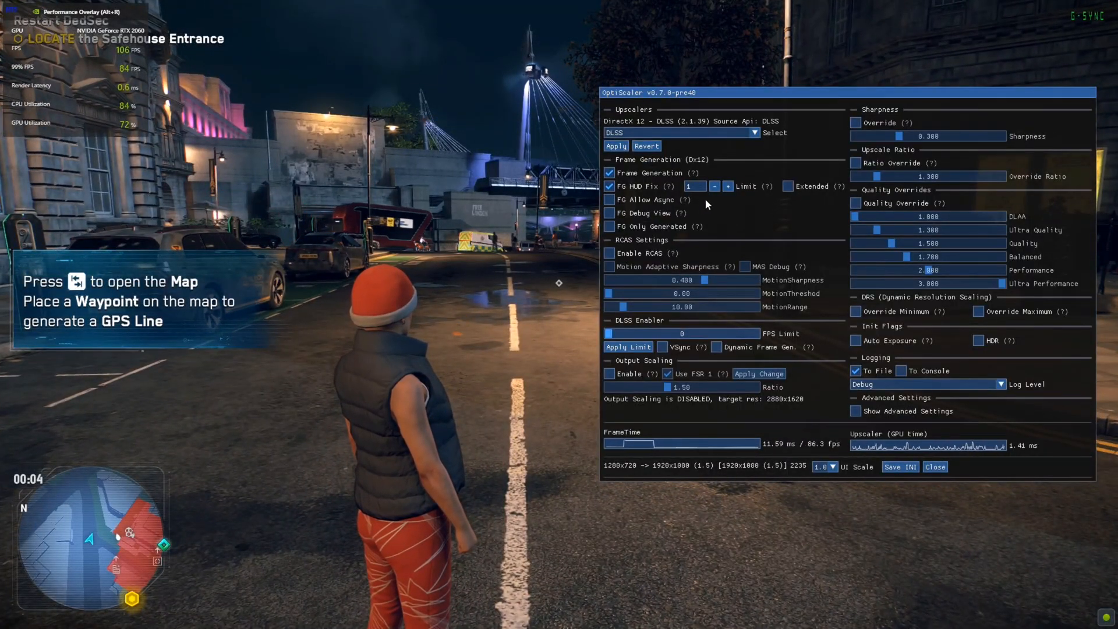
{"action": "left_click", "coordinate": [935, 466]}
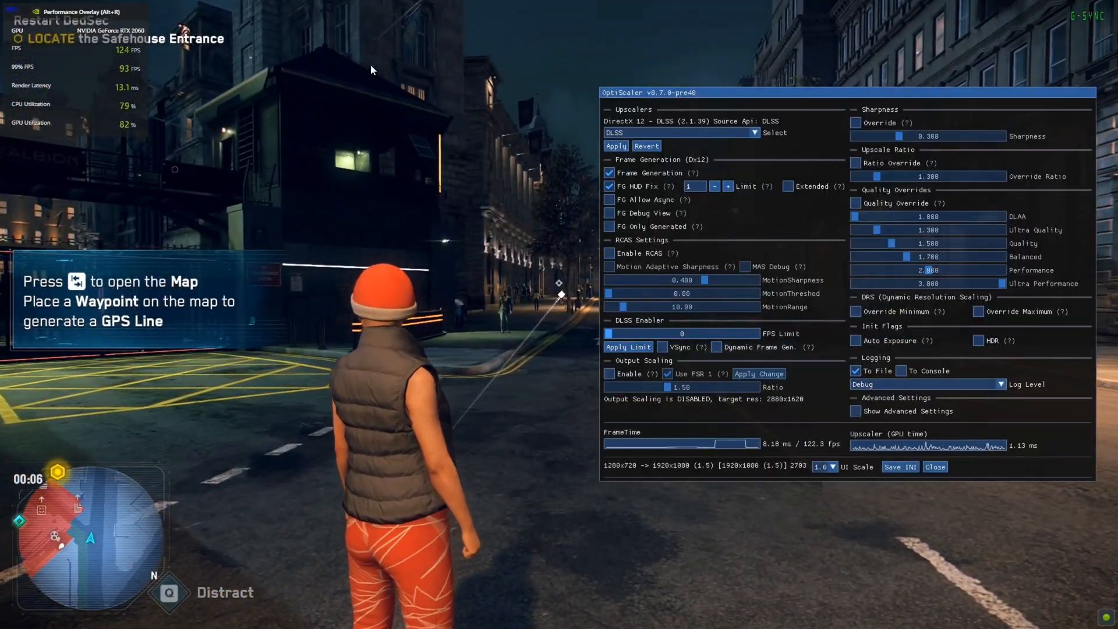
{"action": "left_click", "coordinate": [788, 186]}
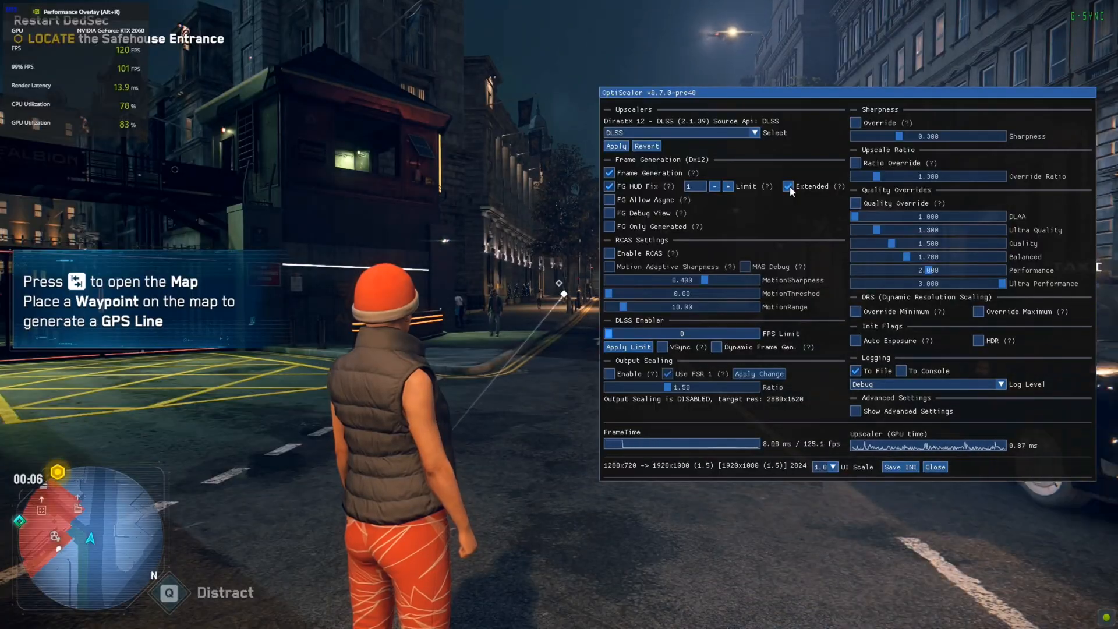
{"action": "left_click", "coordinate": [935, 466]}
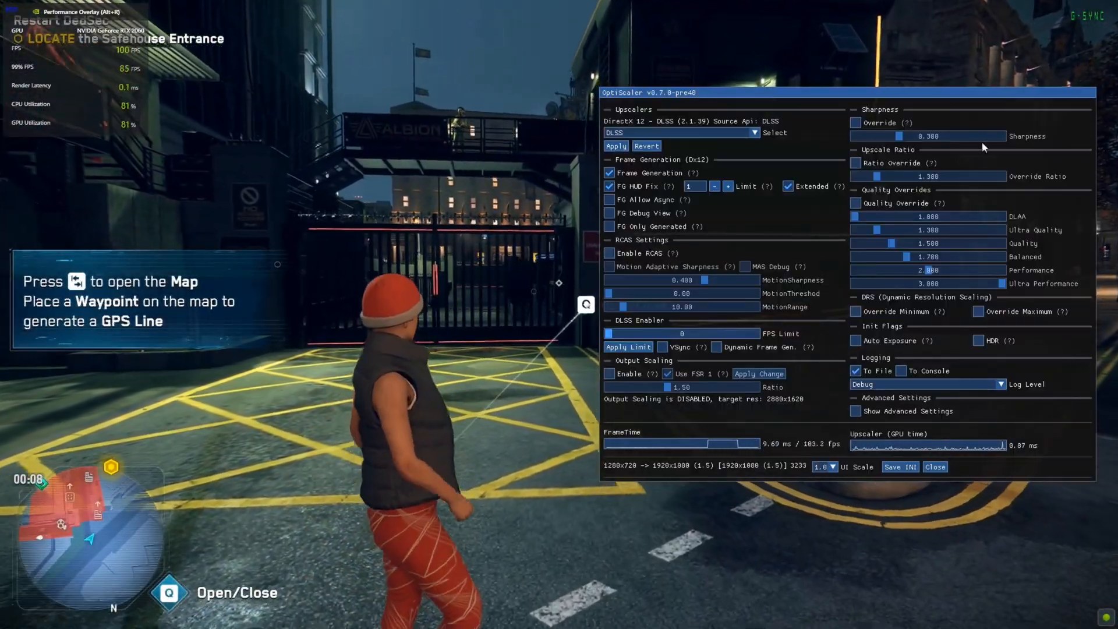
{"action": "left_click", "coordinate": [933, 465]}
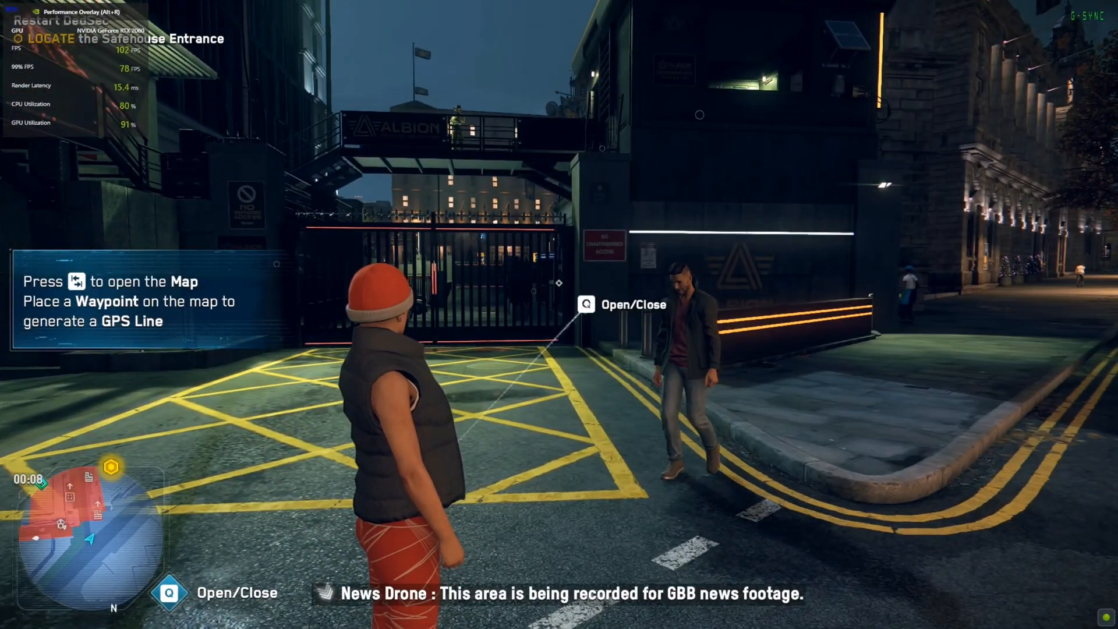
{"action": "key", "text": "w"}
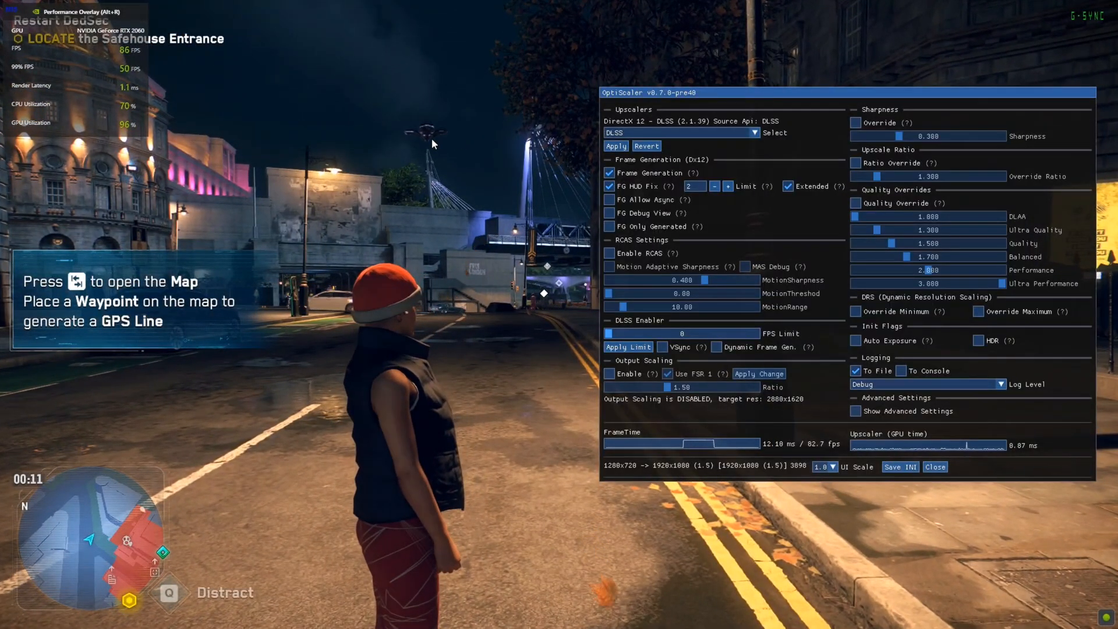
{"action": "mouse_move", "coordinate": [307, 154]}
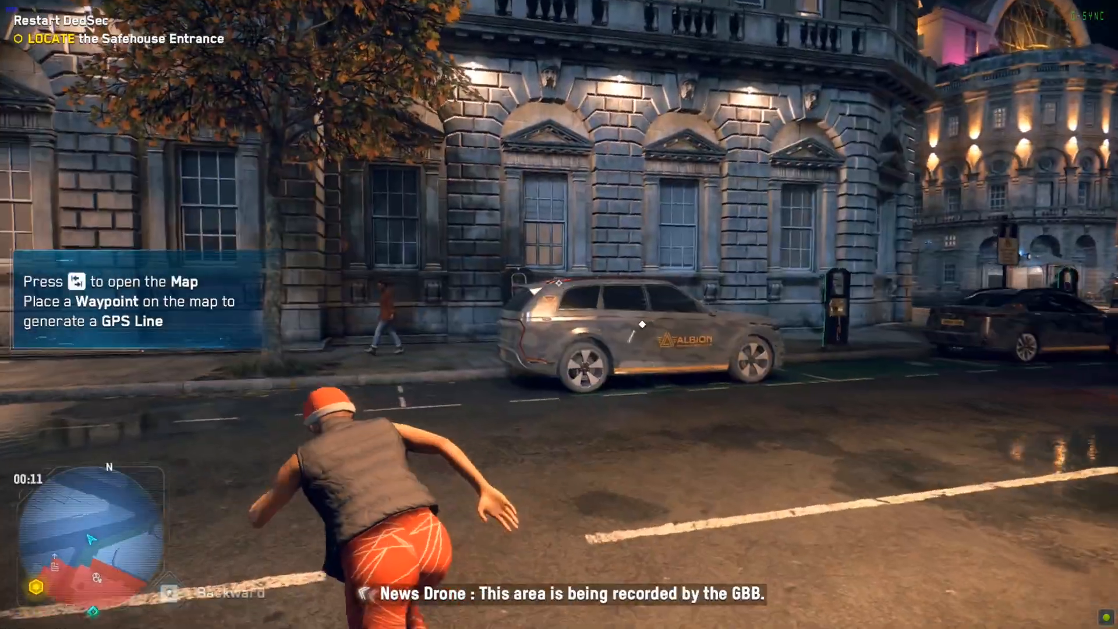
Drive the car through the city streets and reach the Quality settings showing Texture Resolution Medium.
{"action": "key", "text": "w"}
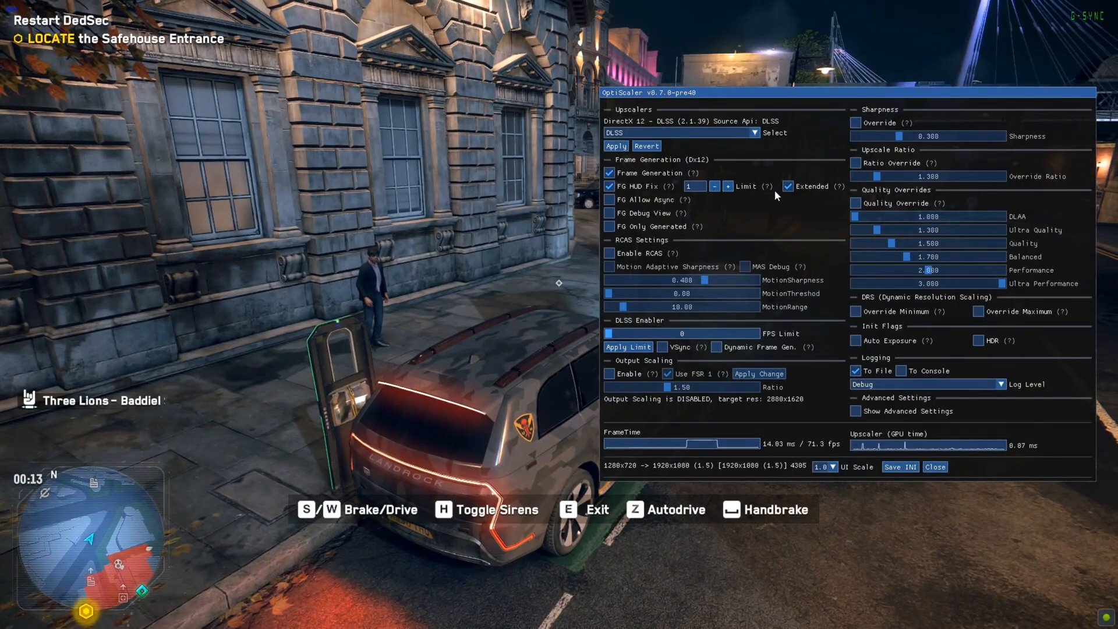
{"action": "left_click", "coordinate": [935, 465]}
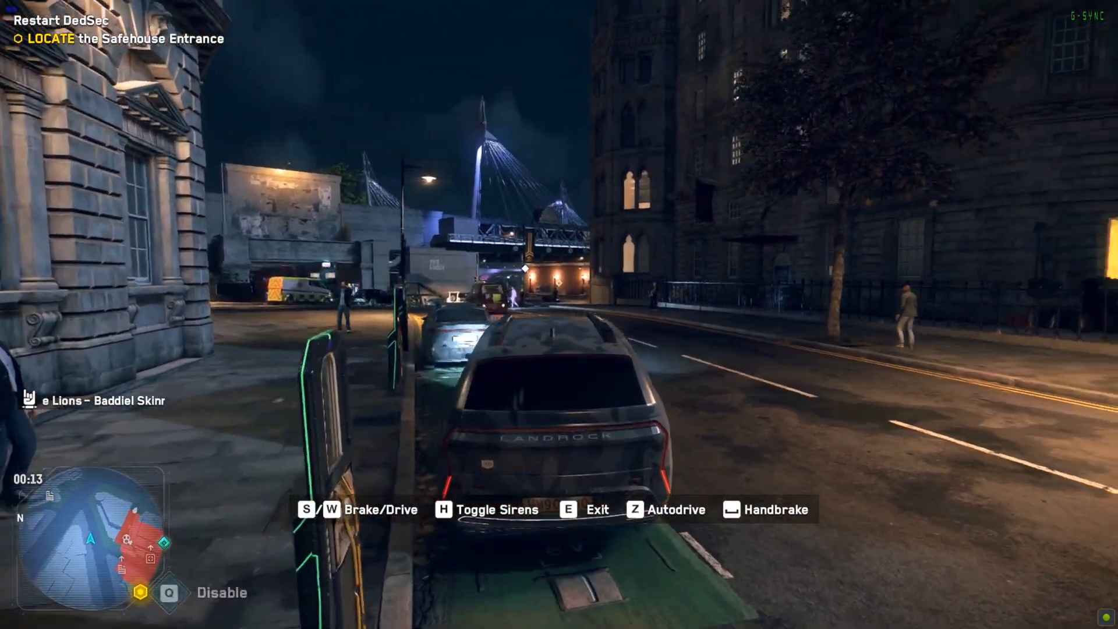
{"action": "key", "text": "w"}
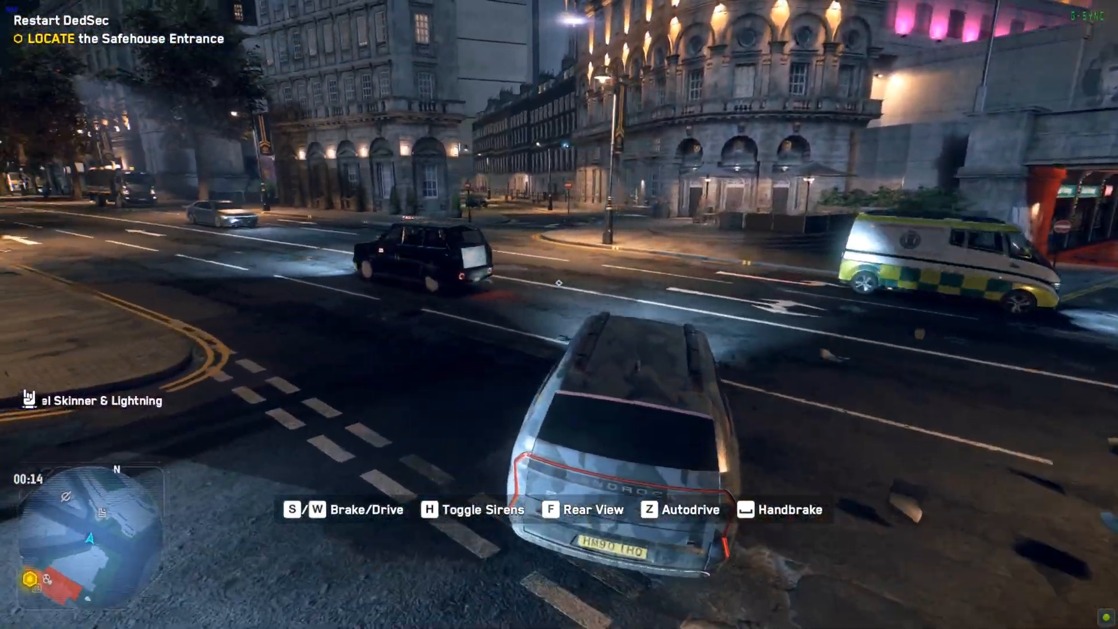
{"action": "key", "text": "w"}
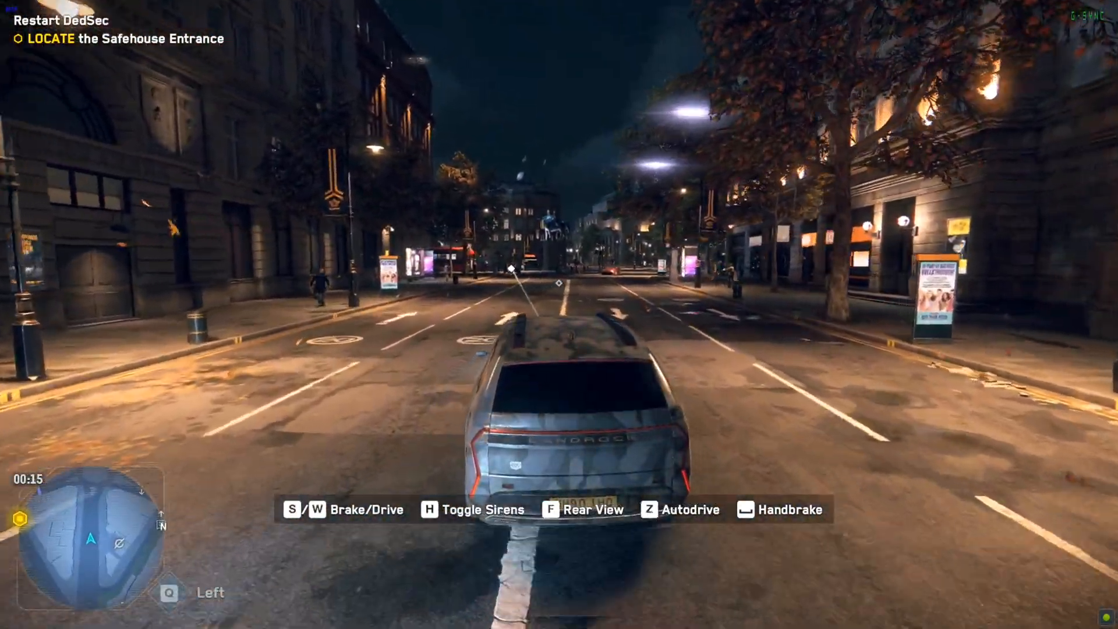
{"action": "key", "text": "w"}
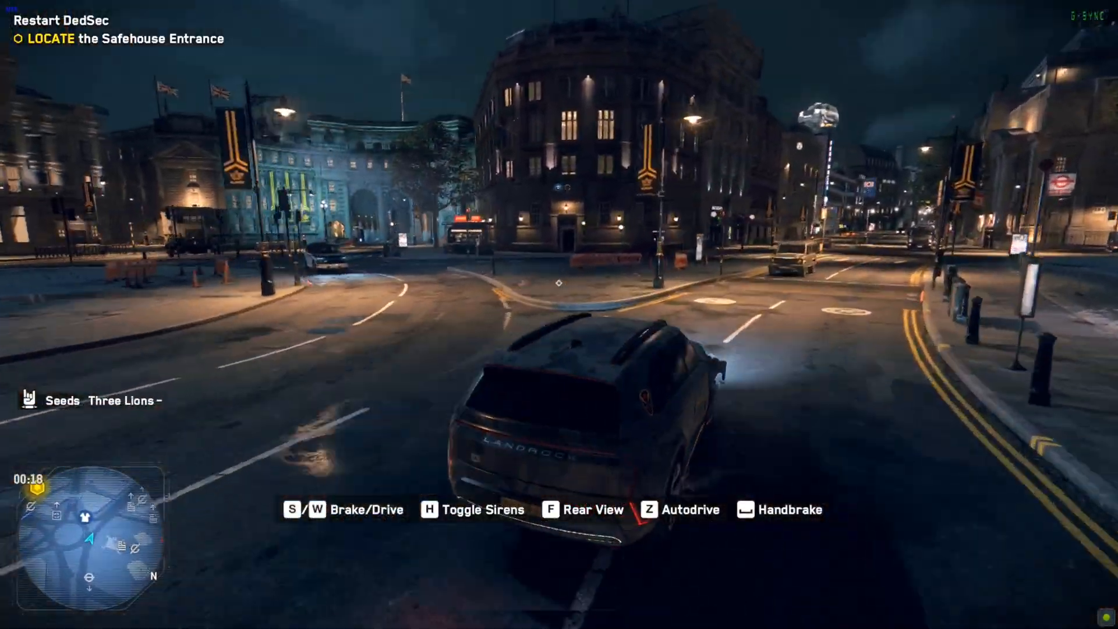
{"action": "key", "text": "W"}
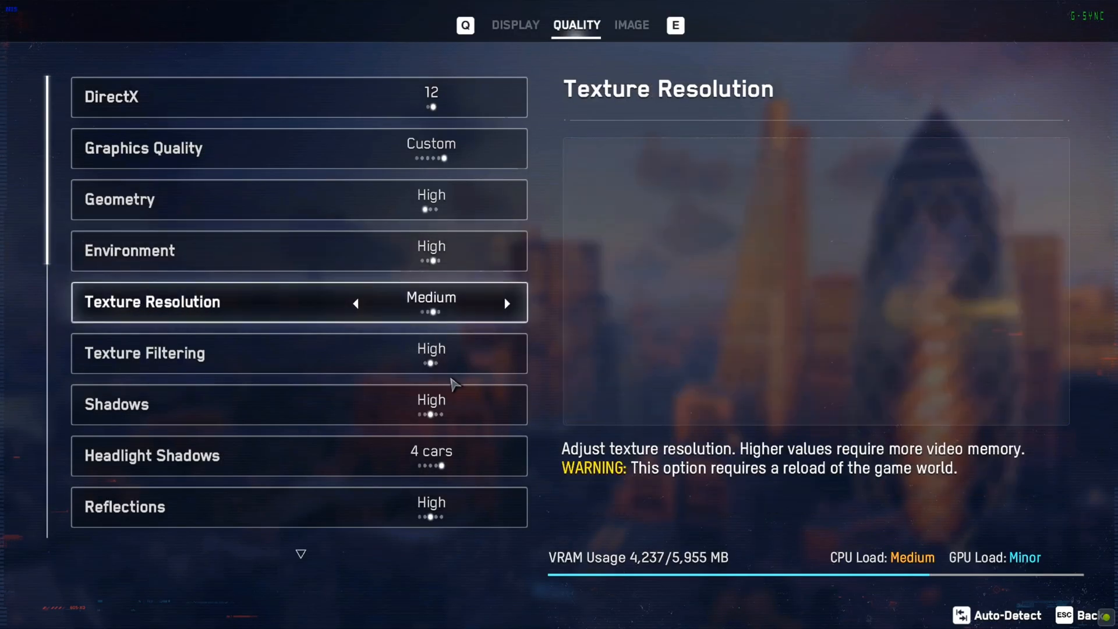
Re-enable Frame Generation after the reload with FG HUD Fix limit 1 and Extended on.
{"action": "left_click", "coordinate": [515, 25]}
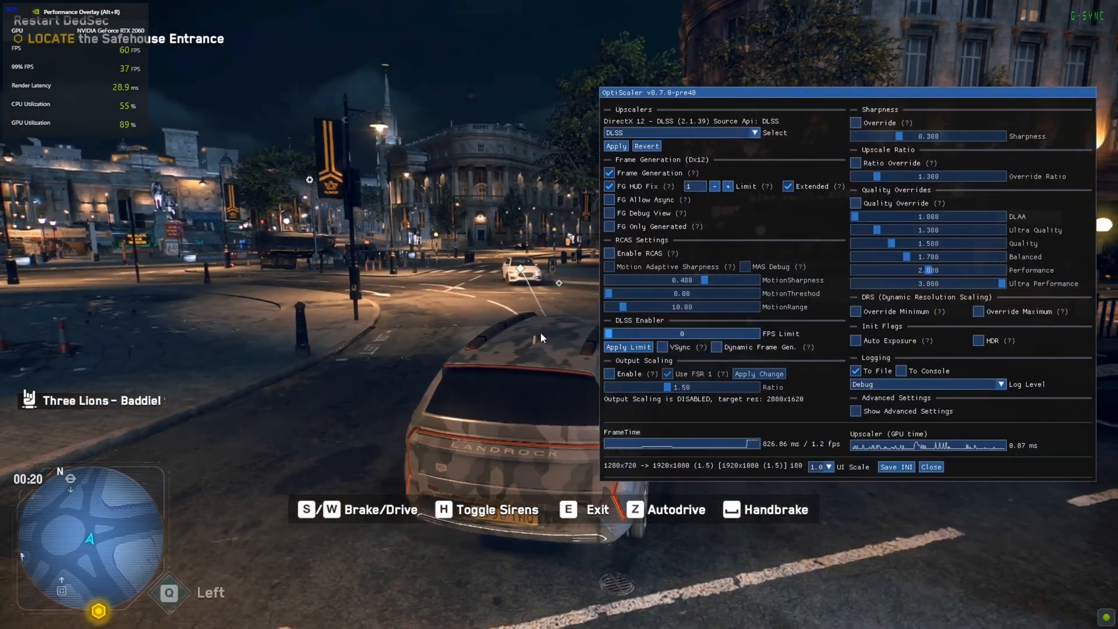
{"action": "left_click", "coordinate": [931, 465]}
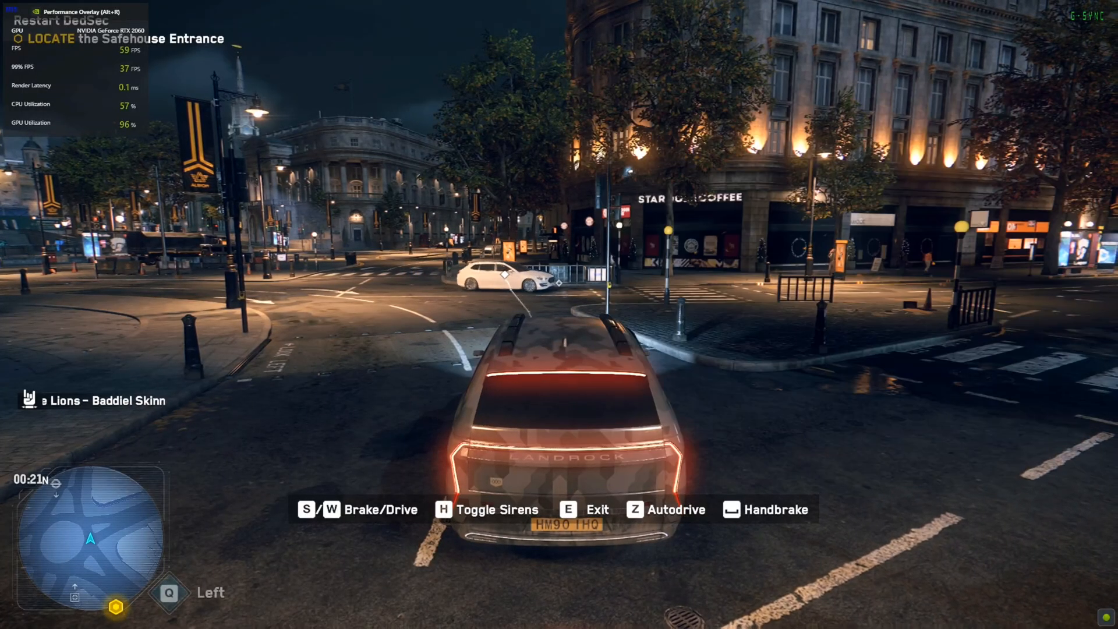
{"action": "key", "text": "w"}
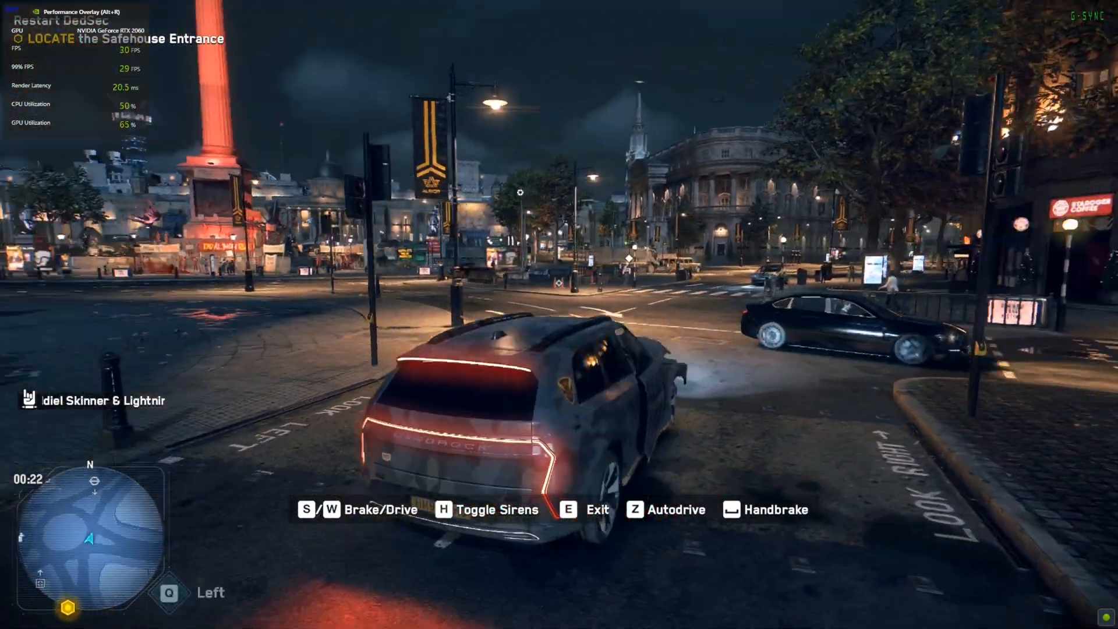
{"action": "key", "text": "w"}
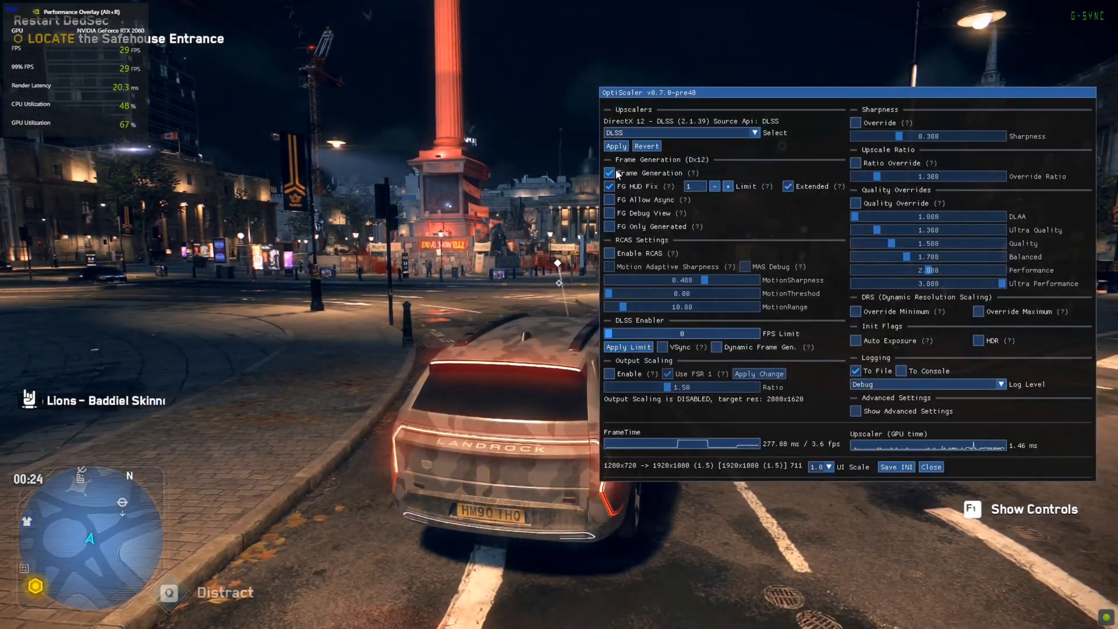
{"action": "left_click", "coordinate": [931, 465]}
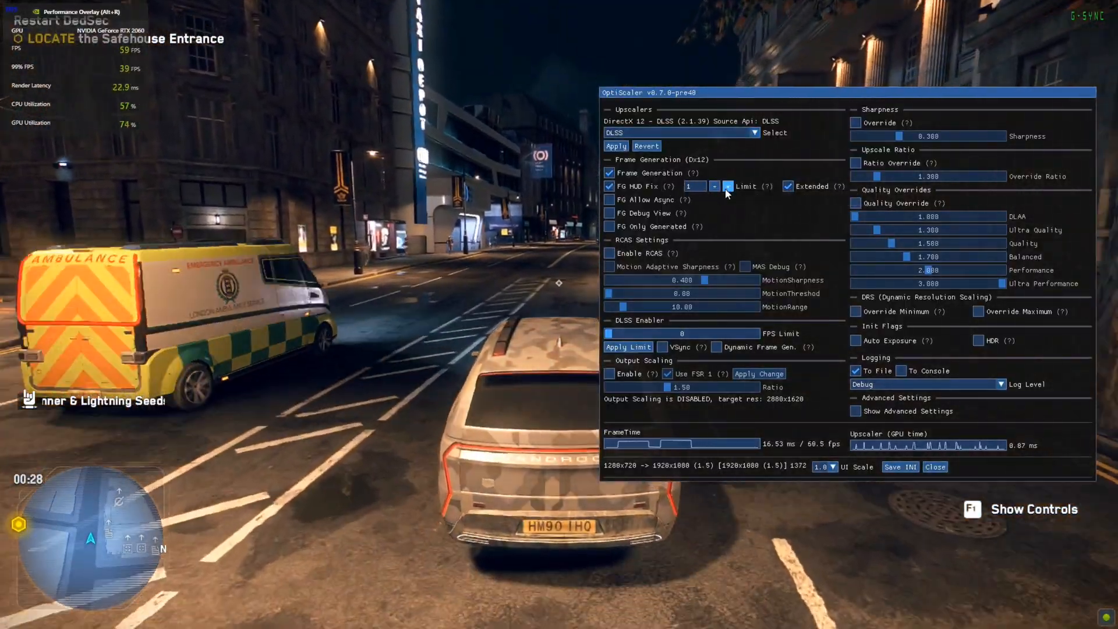
{"action": "left_click", "coordinate": [934, 466]}
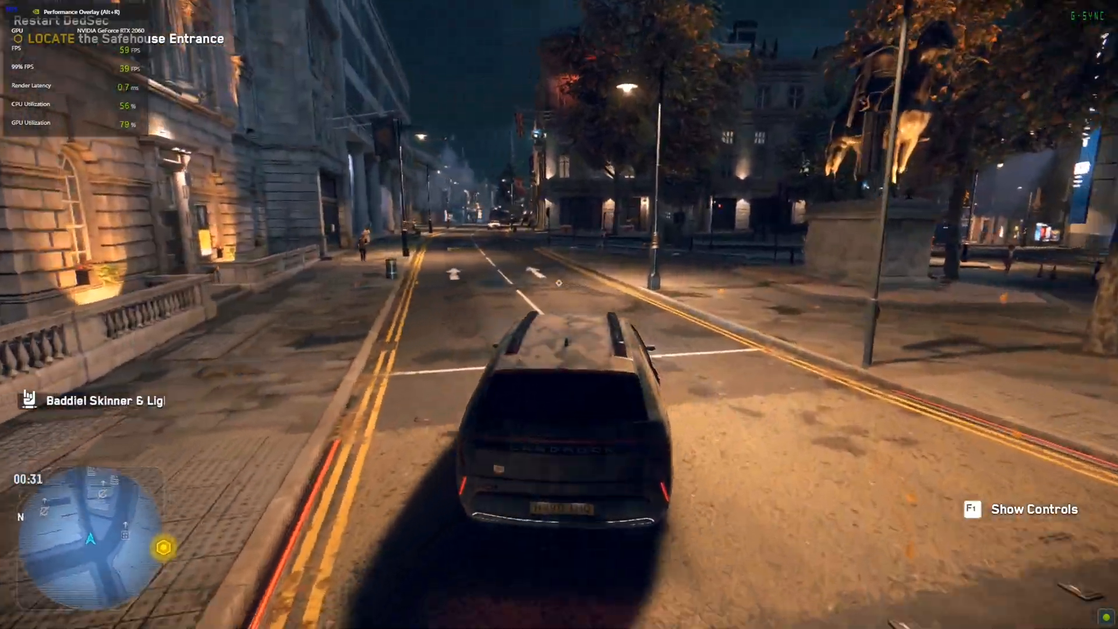
Drive the car down the street into the cobbled square while the overlay holds about 60 FPS.
{"action": "key", "text": "w"}
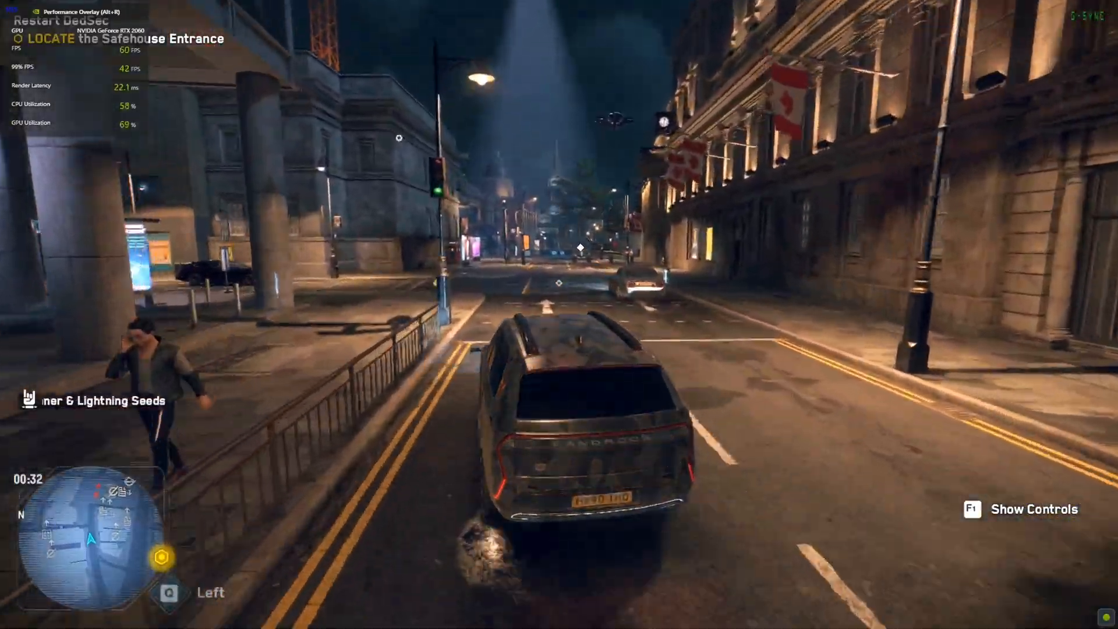
{"action": "key", "text": "w"}
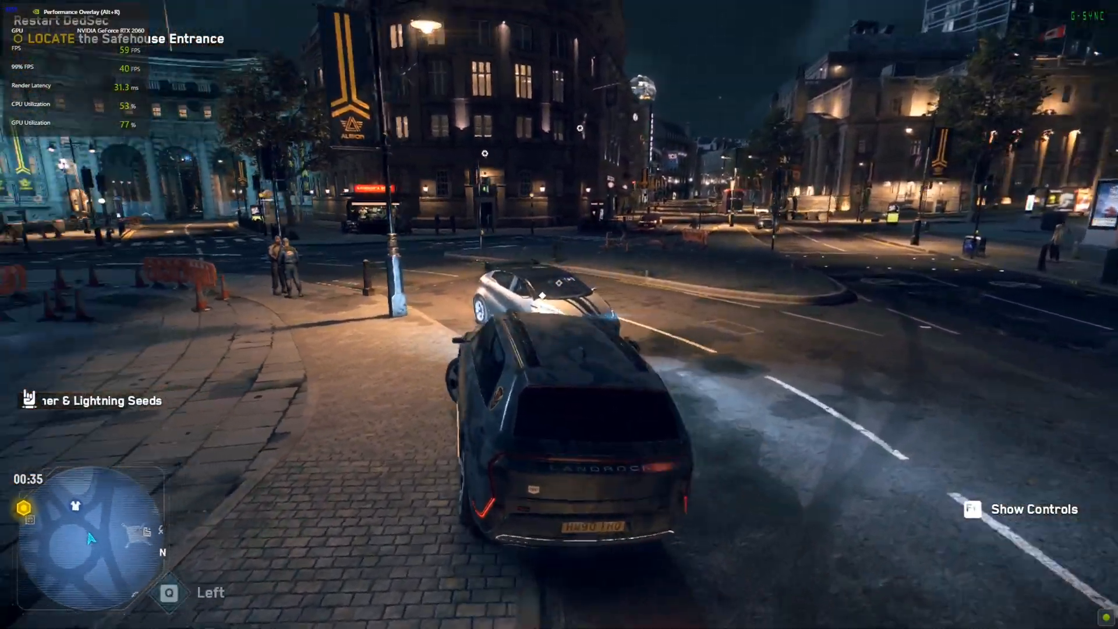
{"action": "key", "text": "w"}
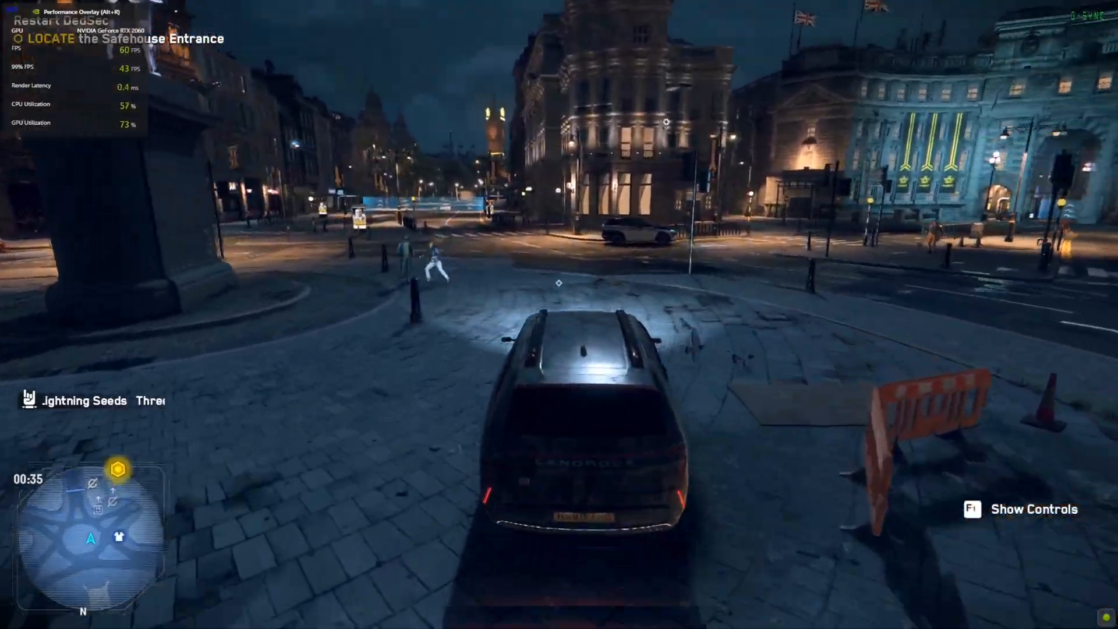